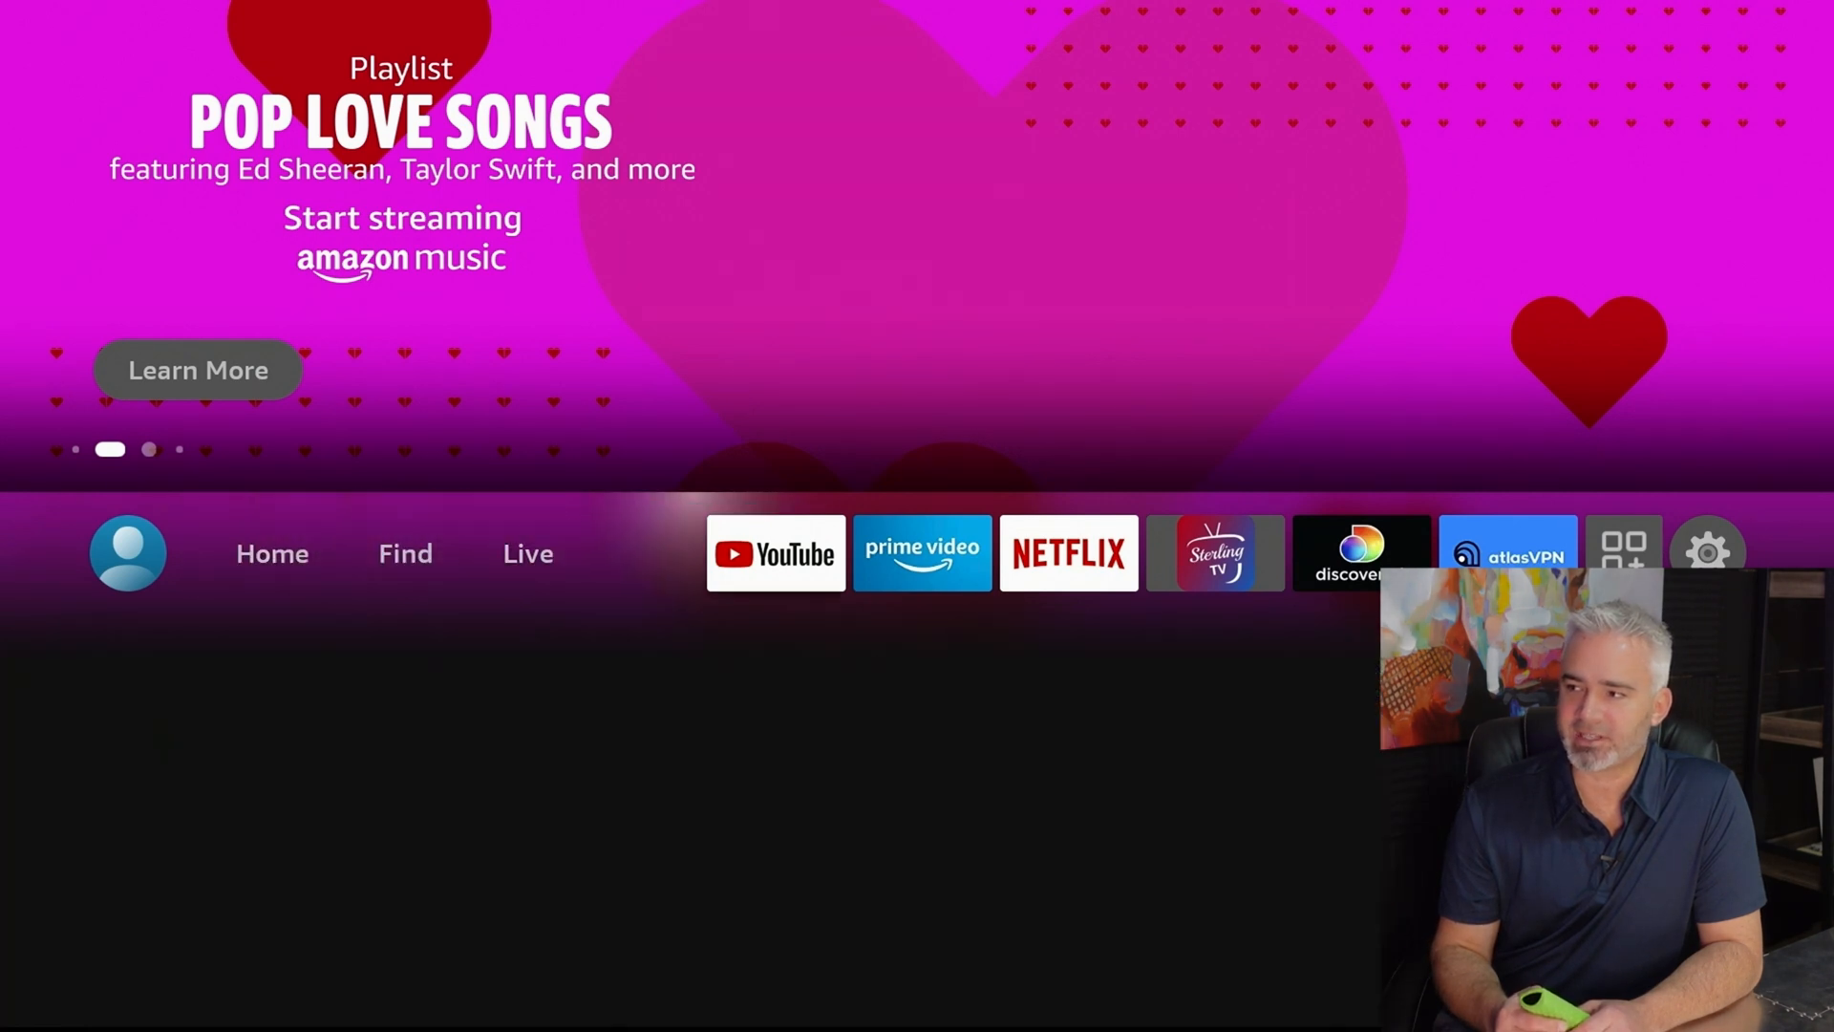
Step: Open the Display & Sounds section of Fire TV Settings
click(1709, 553)
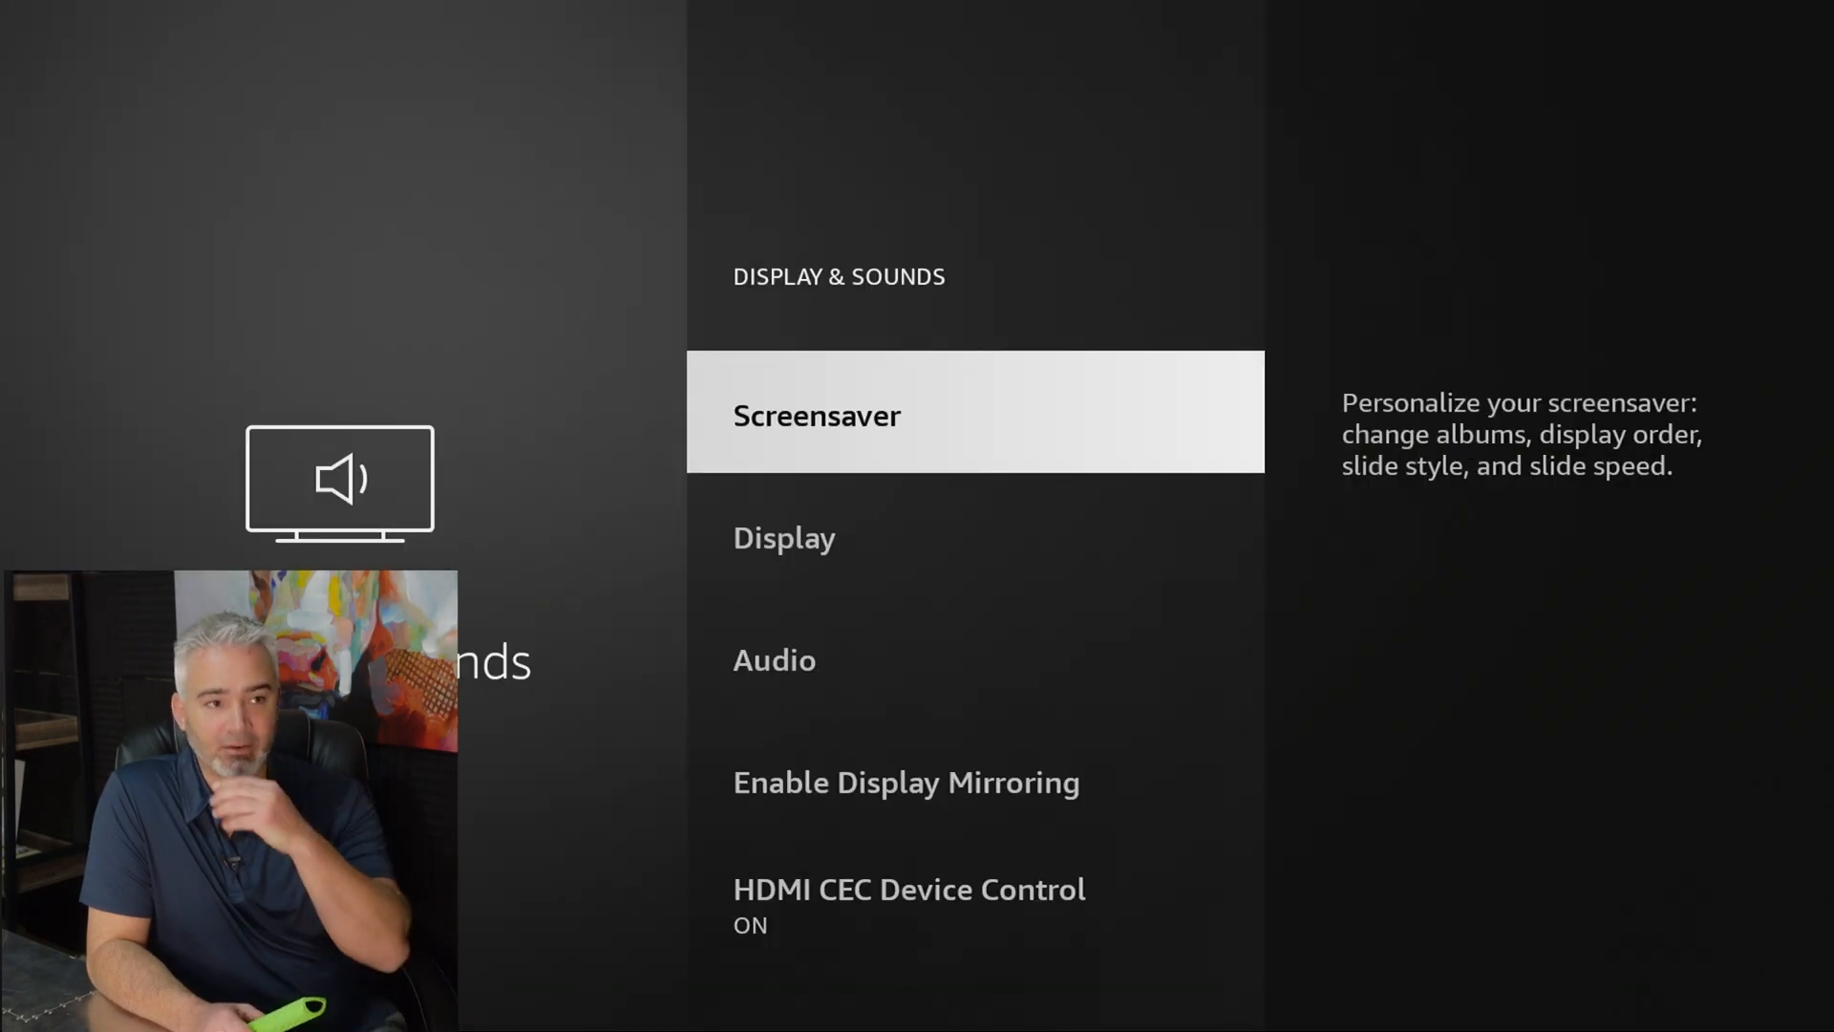
Step: Change the screensaver Start Time from 5 minutes to Never and return to Settings
click(817, 414)
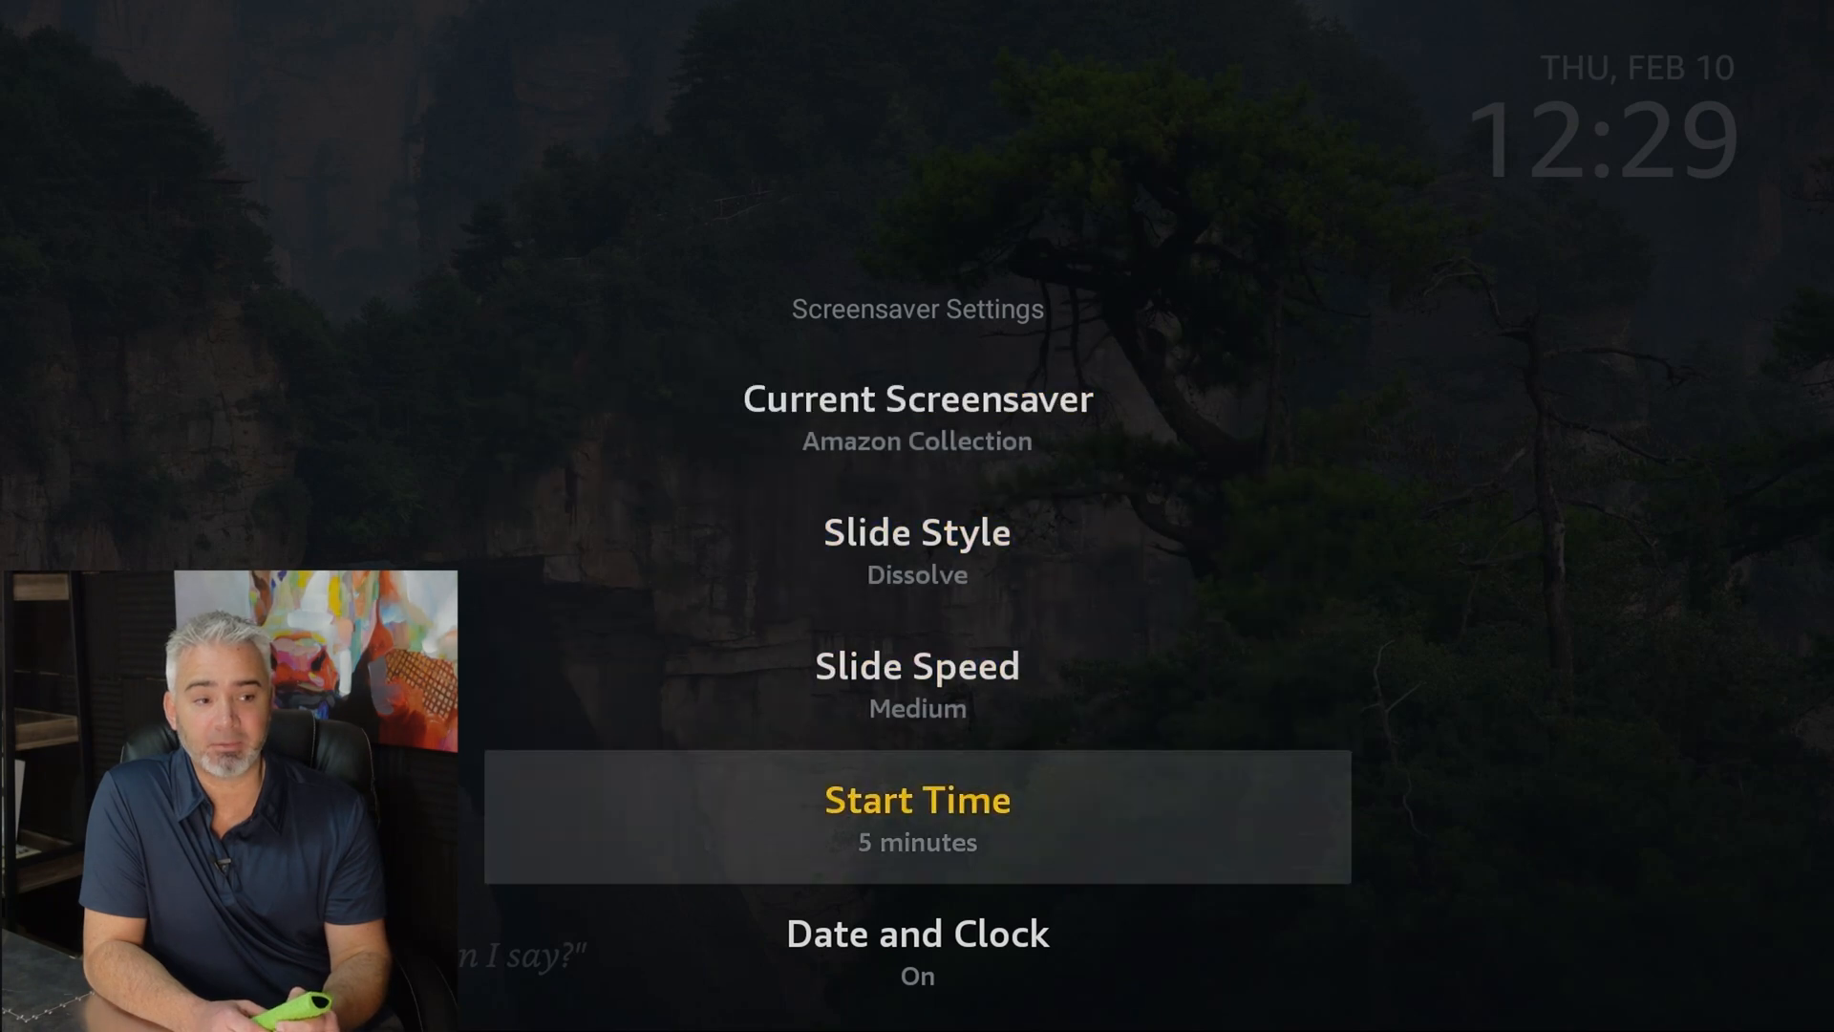
click(917, 815)
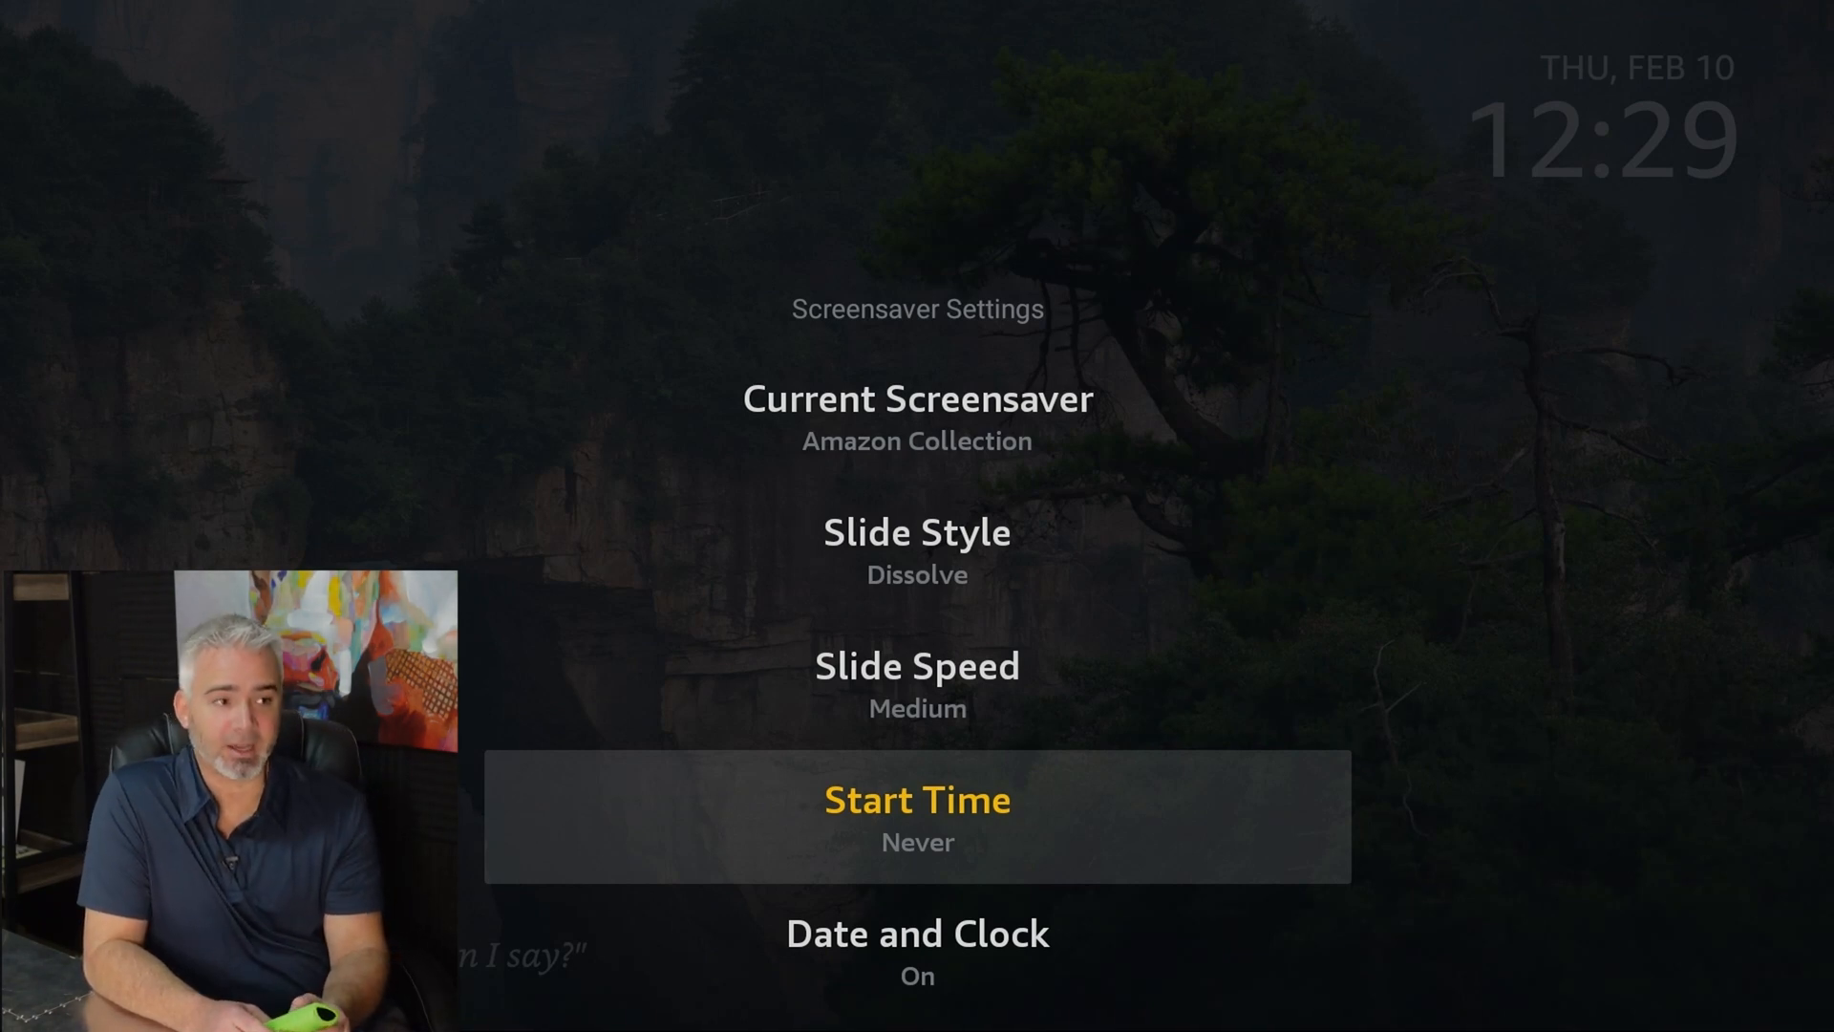
key(Back)
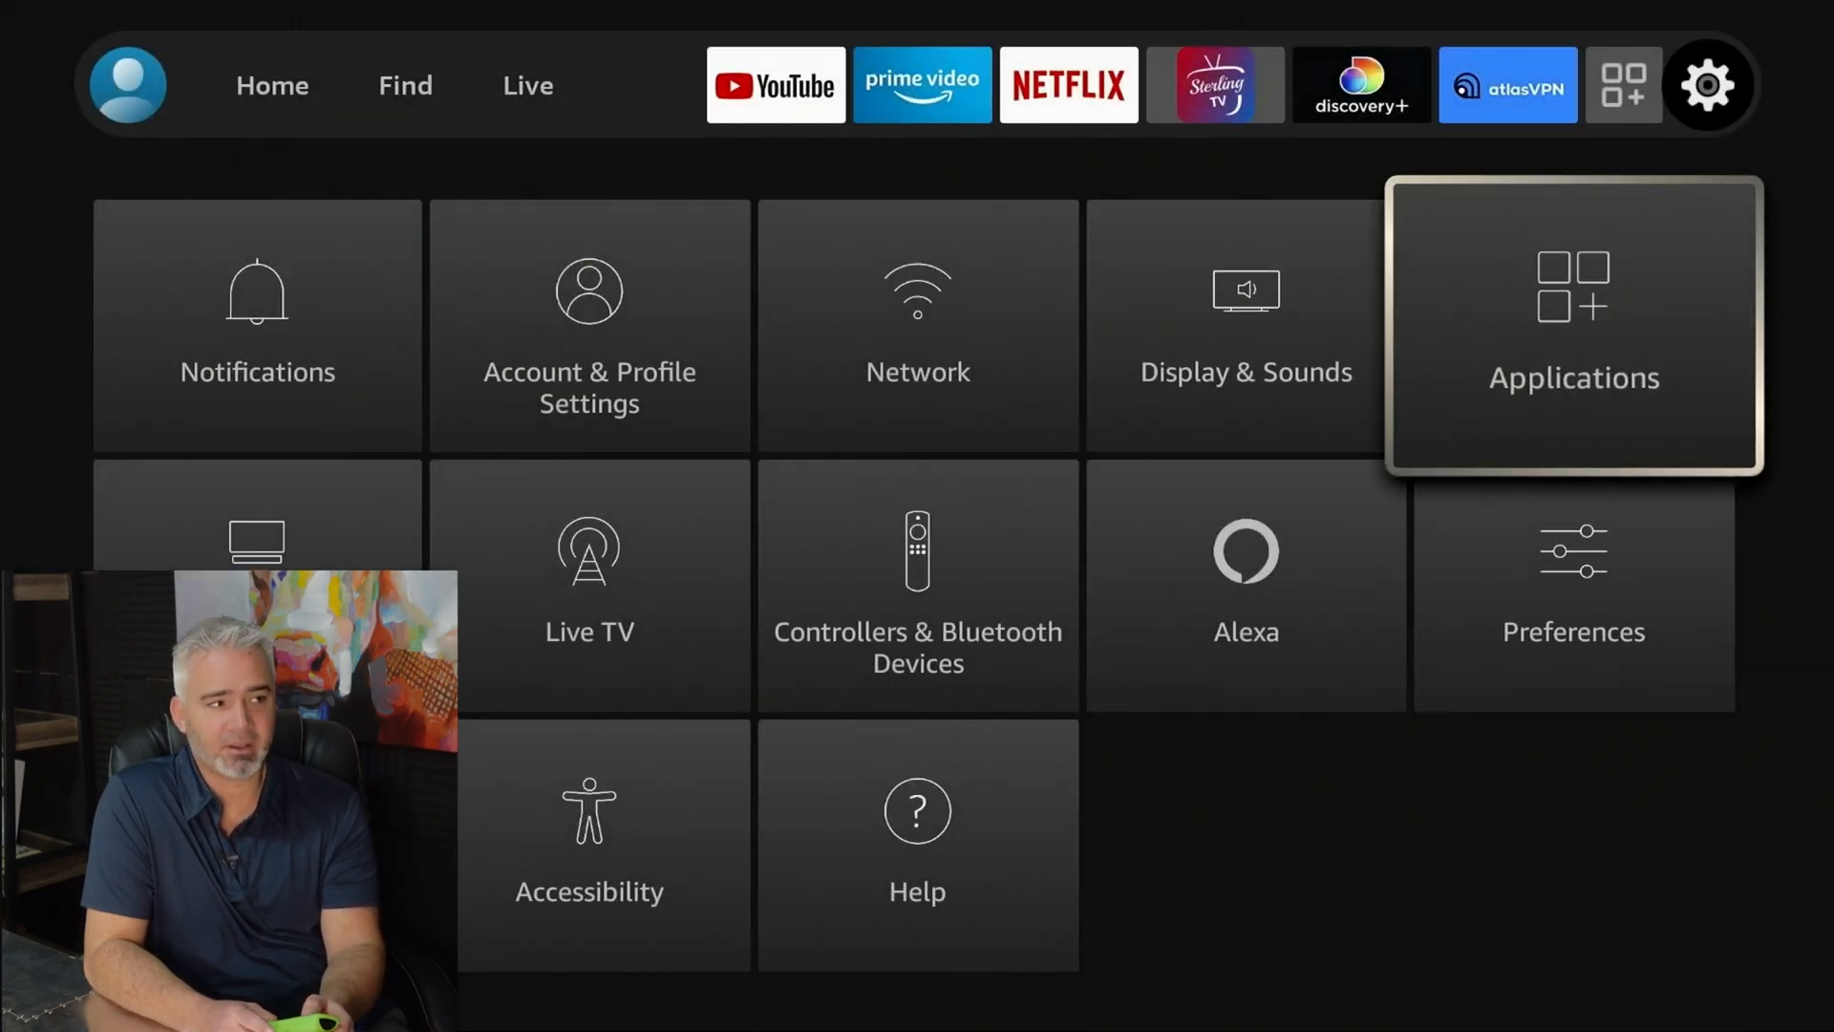
click(1573, 328)
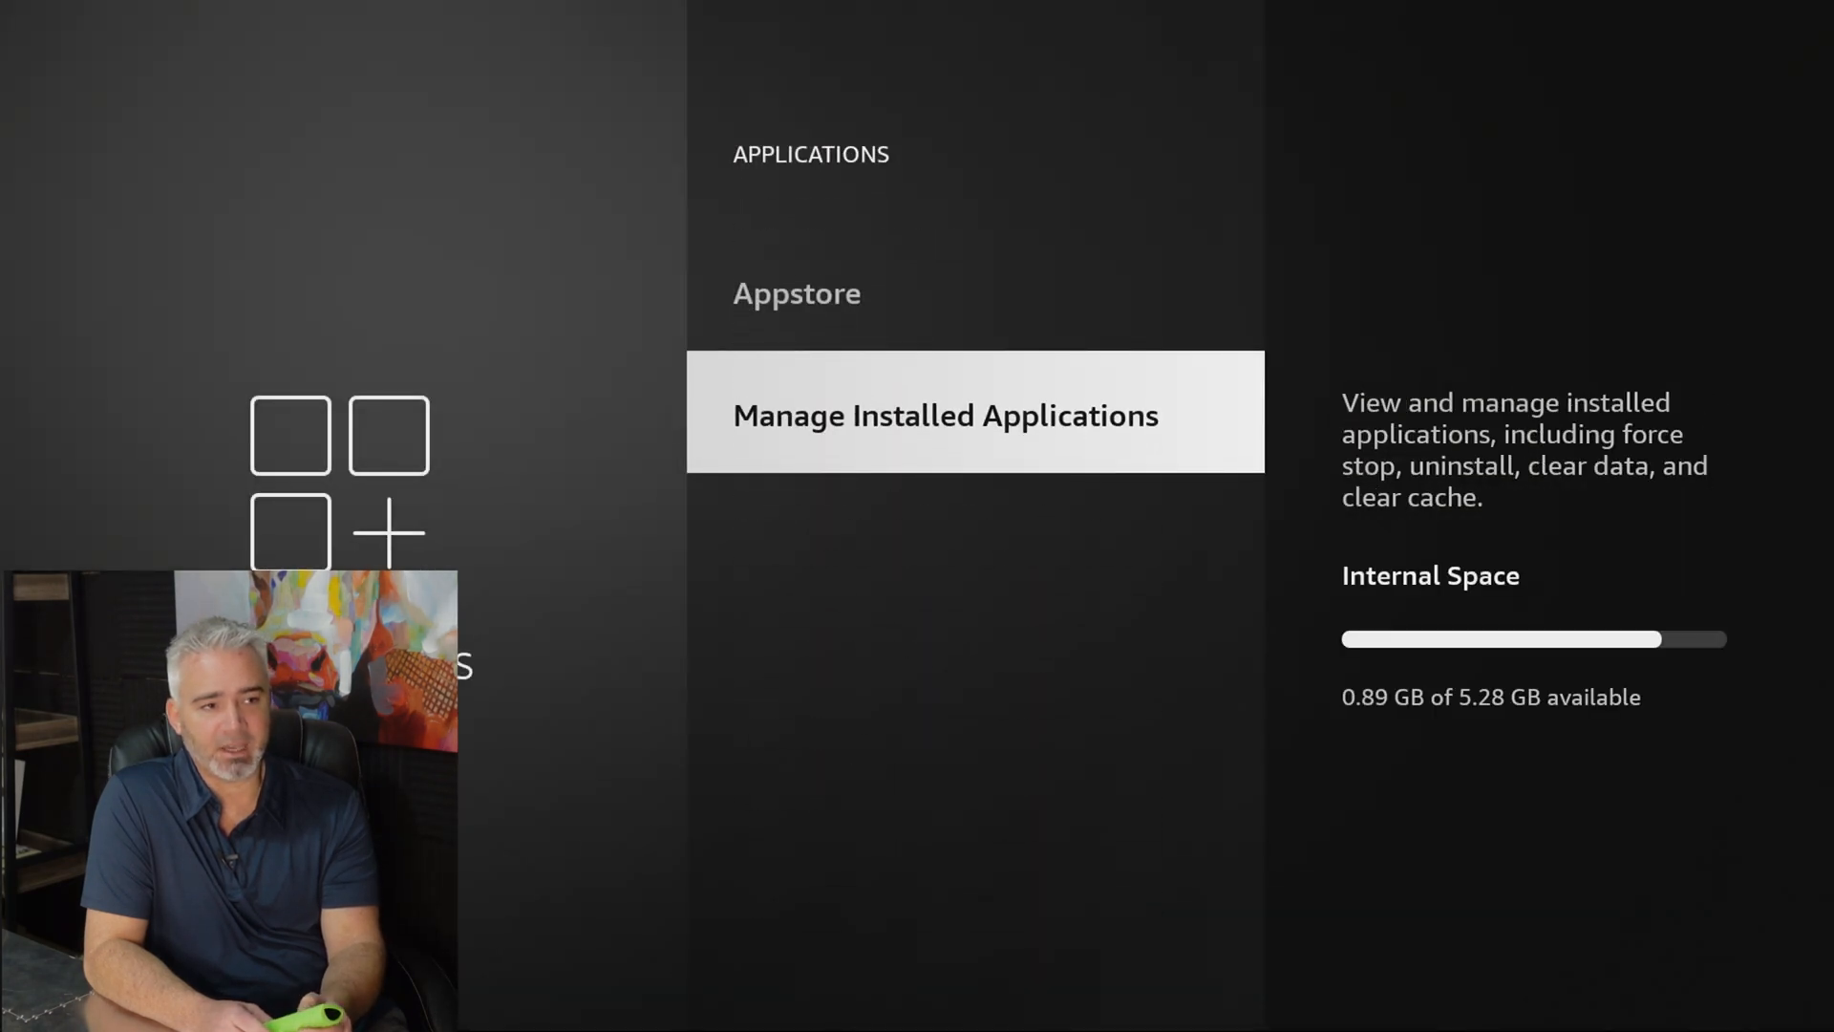
click(944, 413)
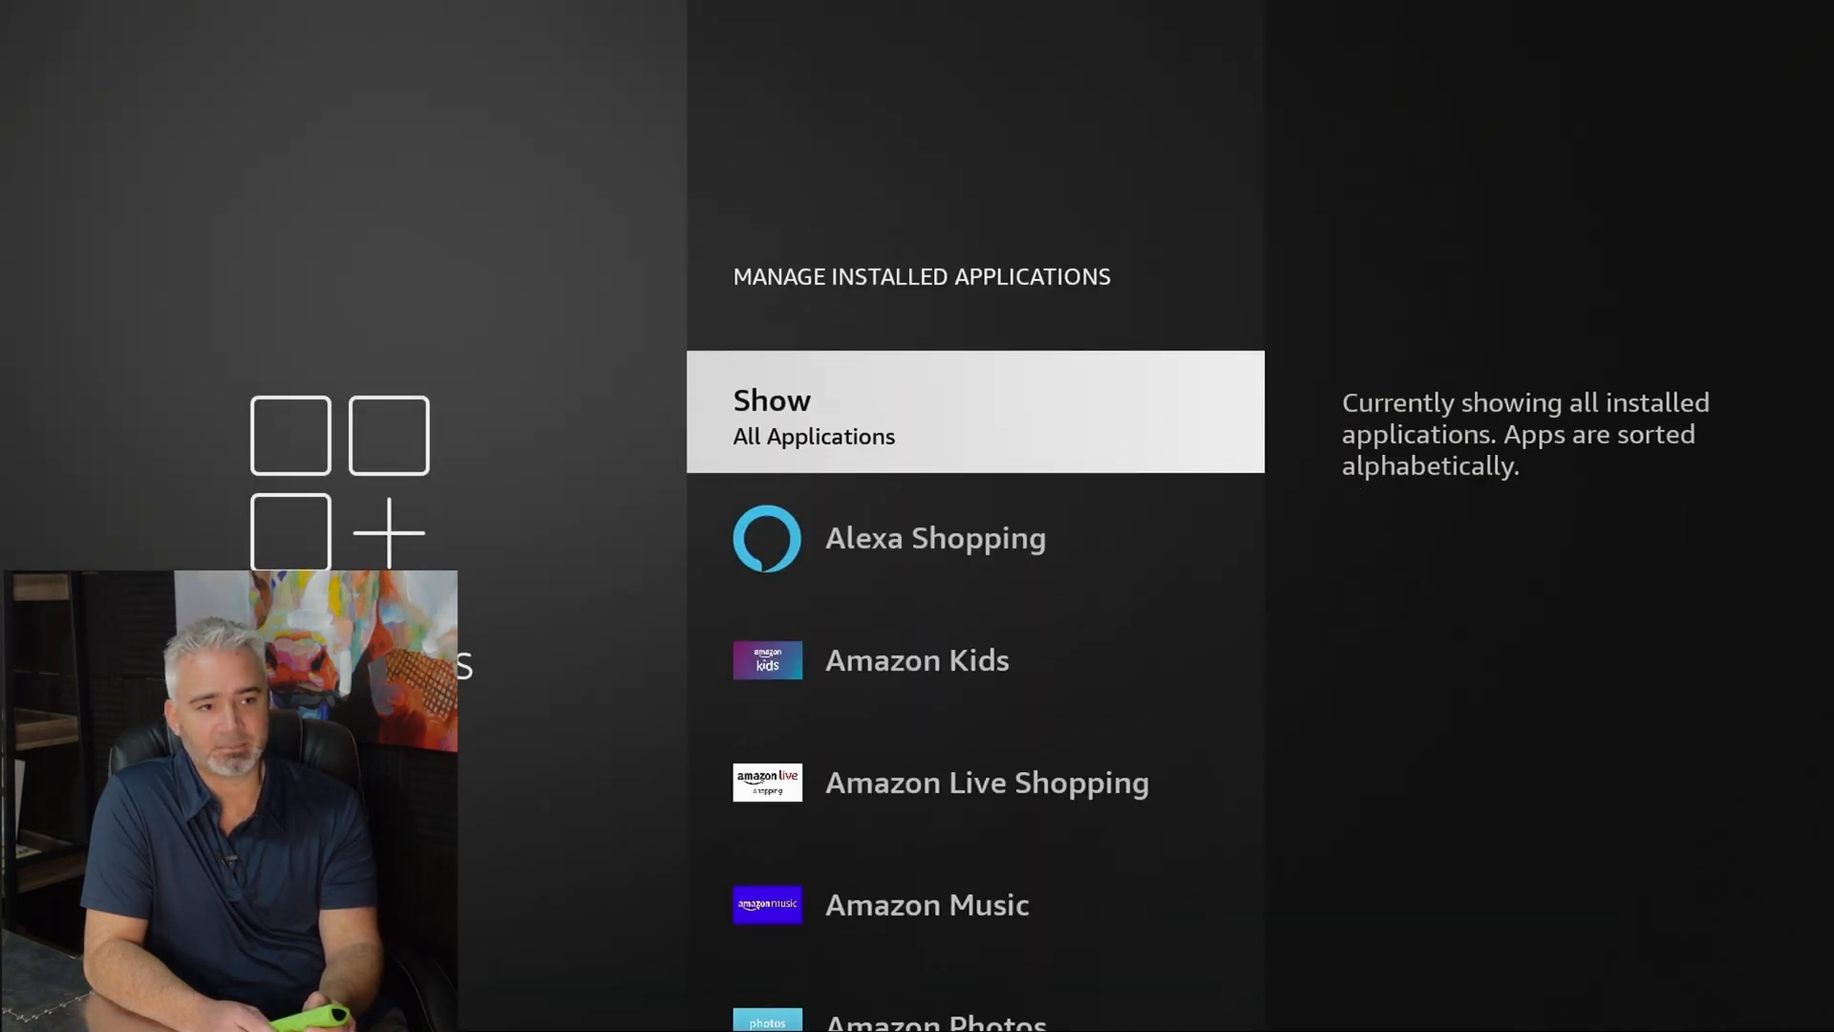
click(974, 411)
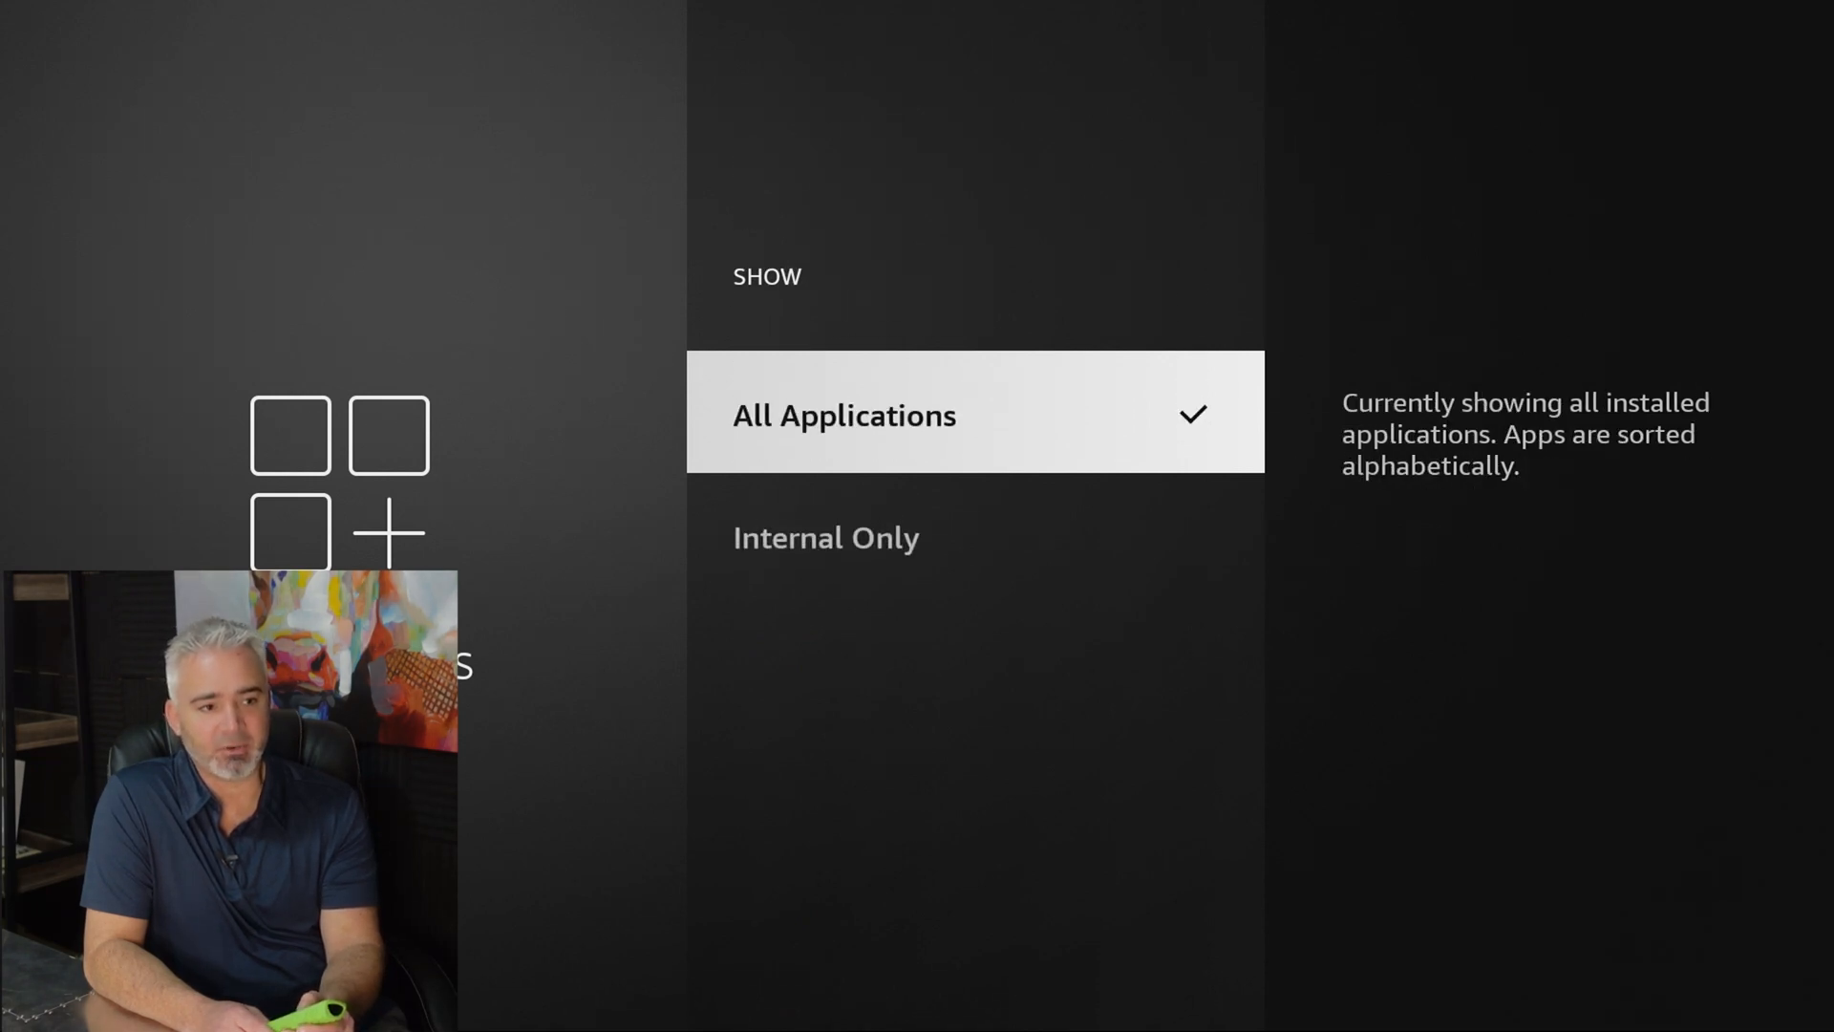
click(844, 414)
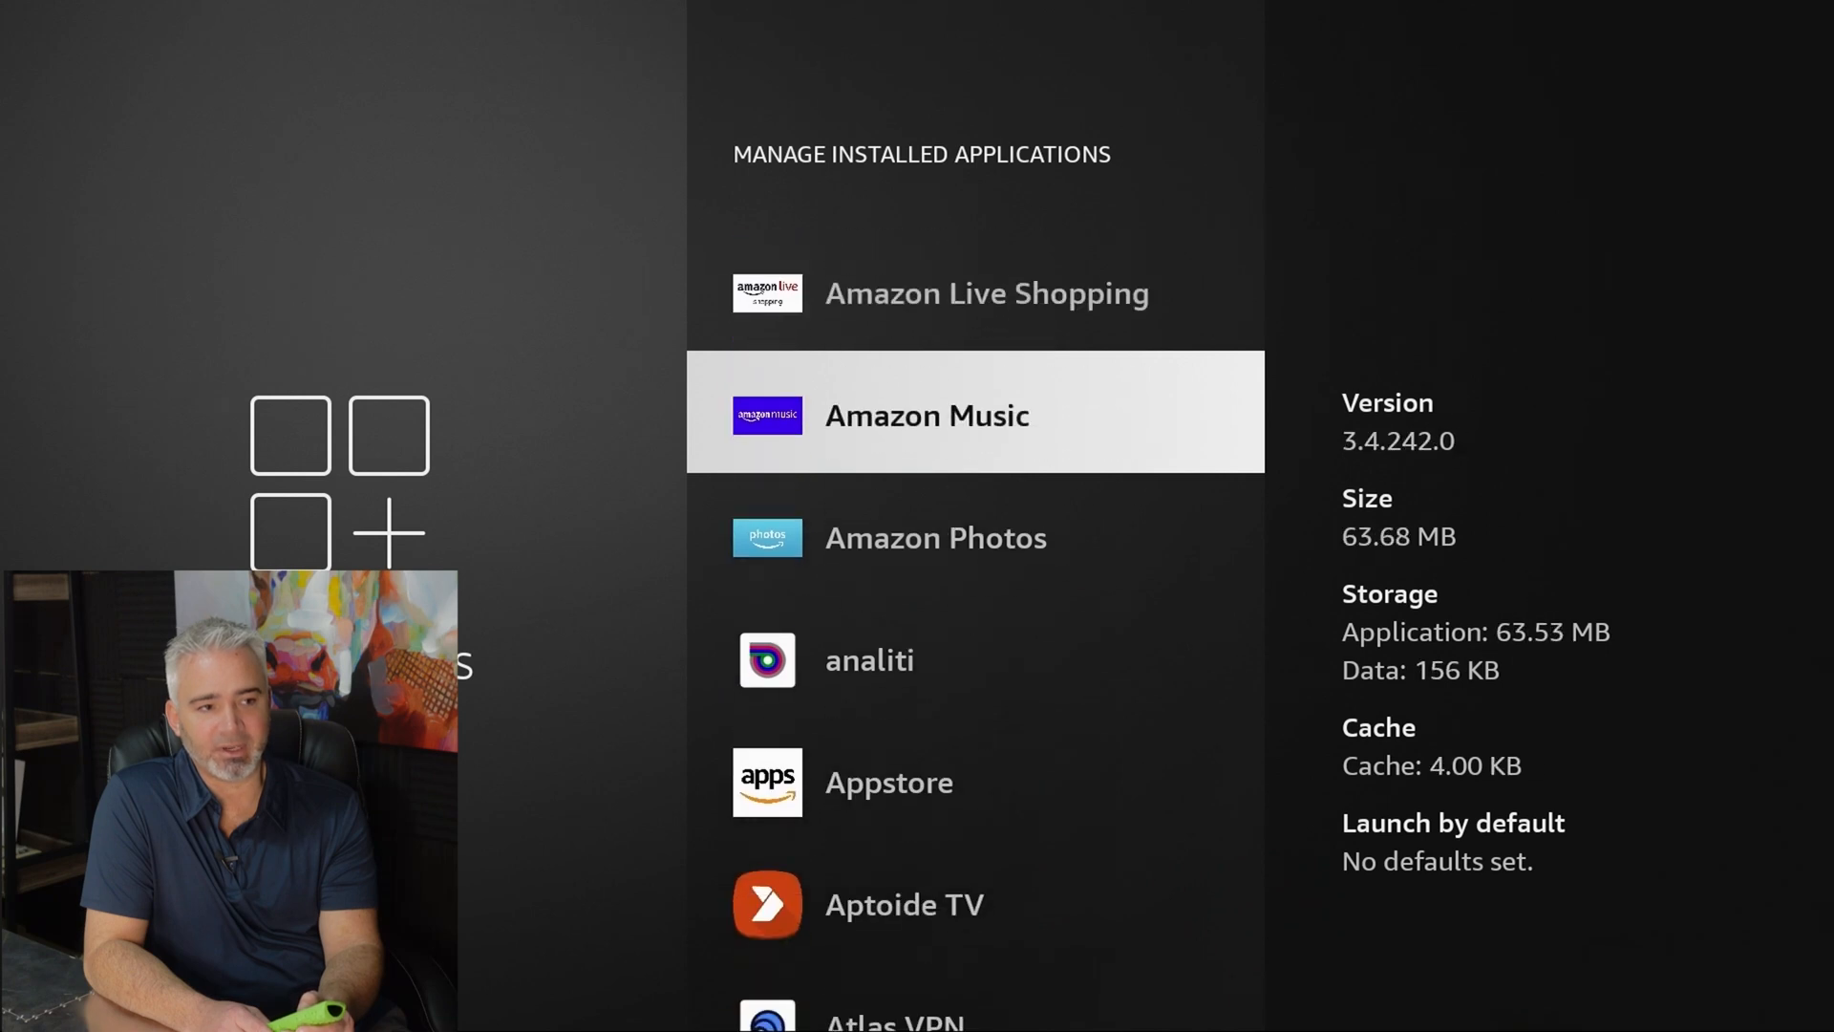
scroll(down, 3)
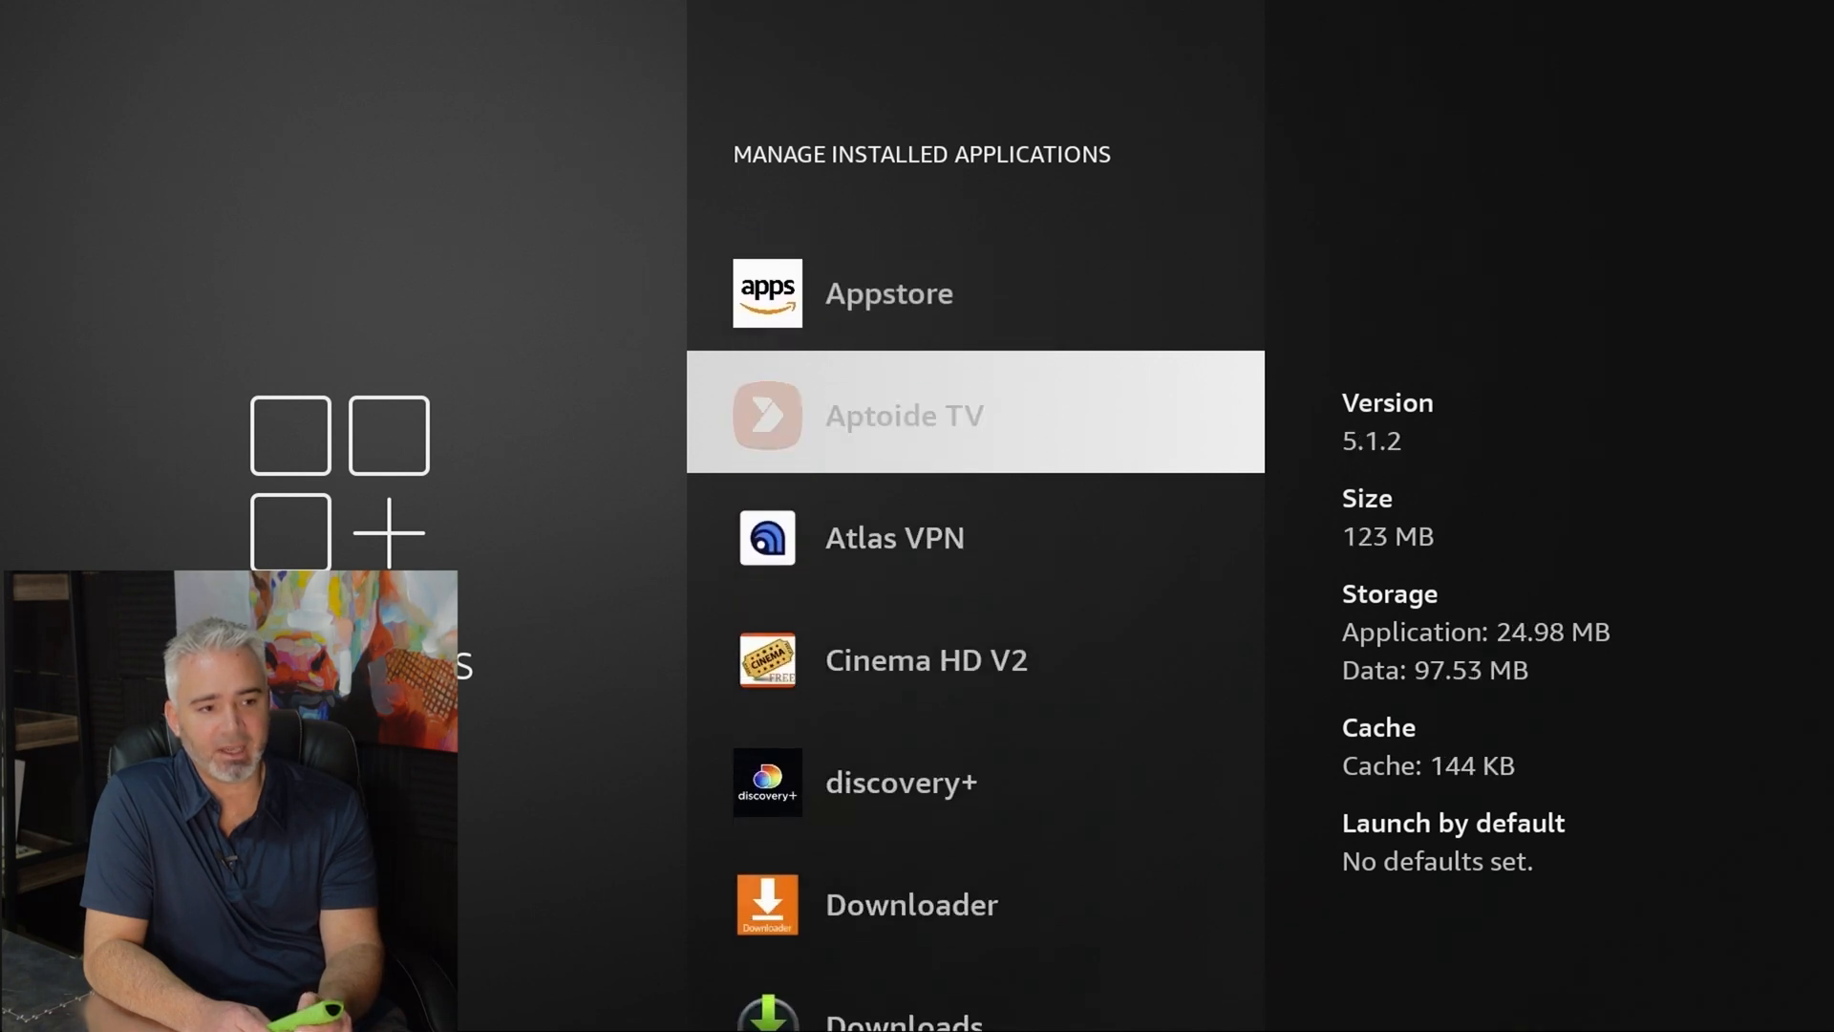
click(971, 412)
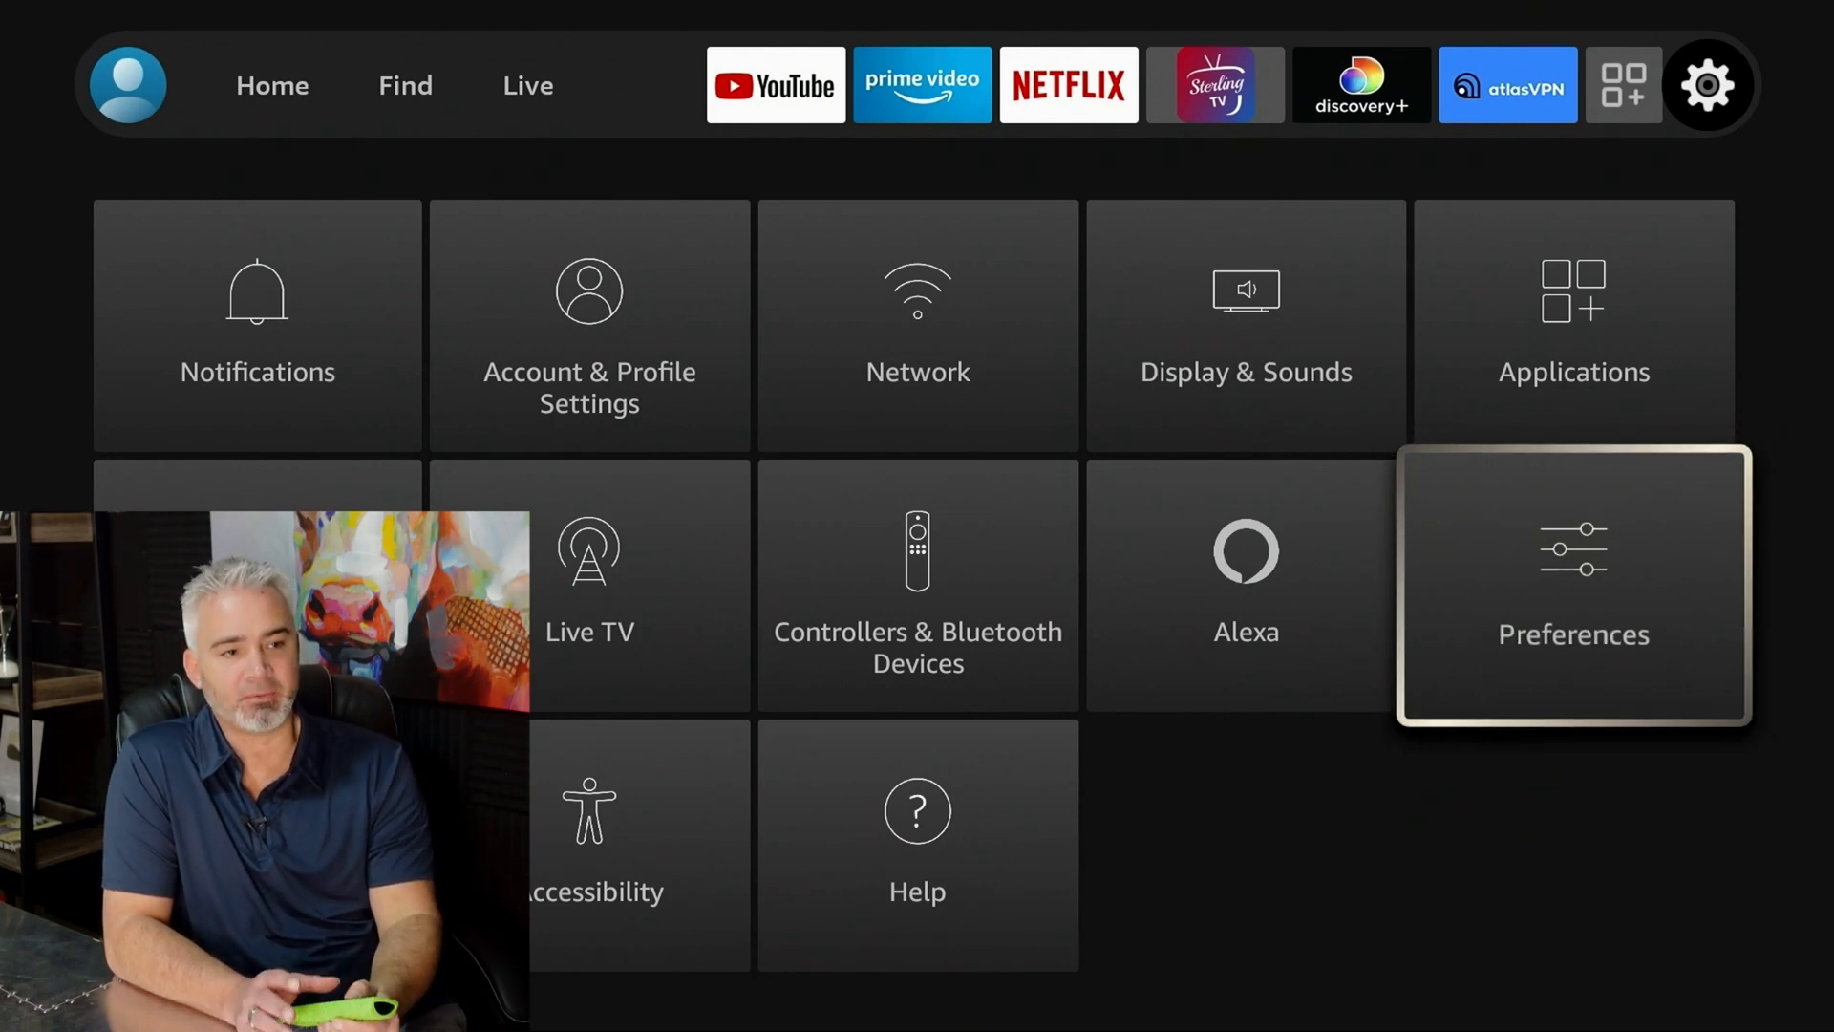
Step: Browse the Preferences options and open Privacy Settings
click(1573, 583)
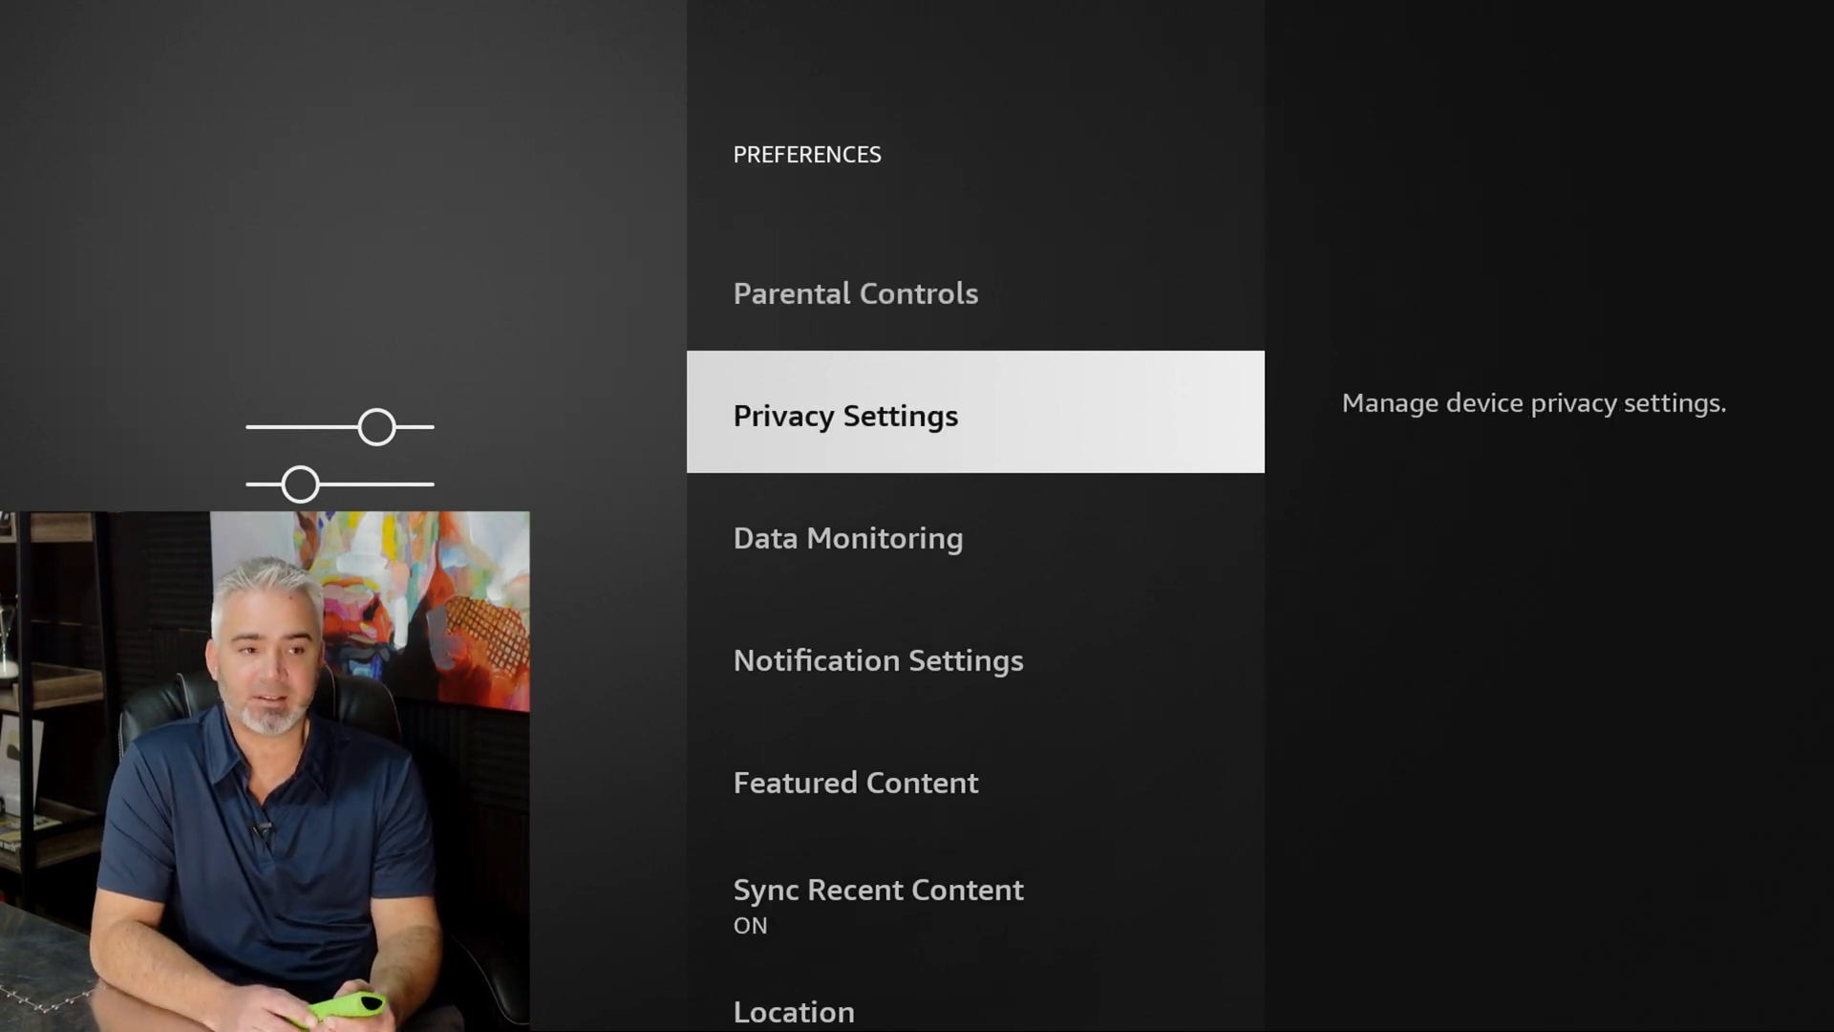
scroll(down, 3)
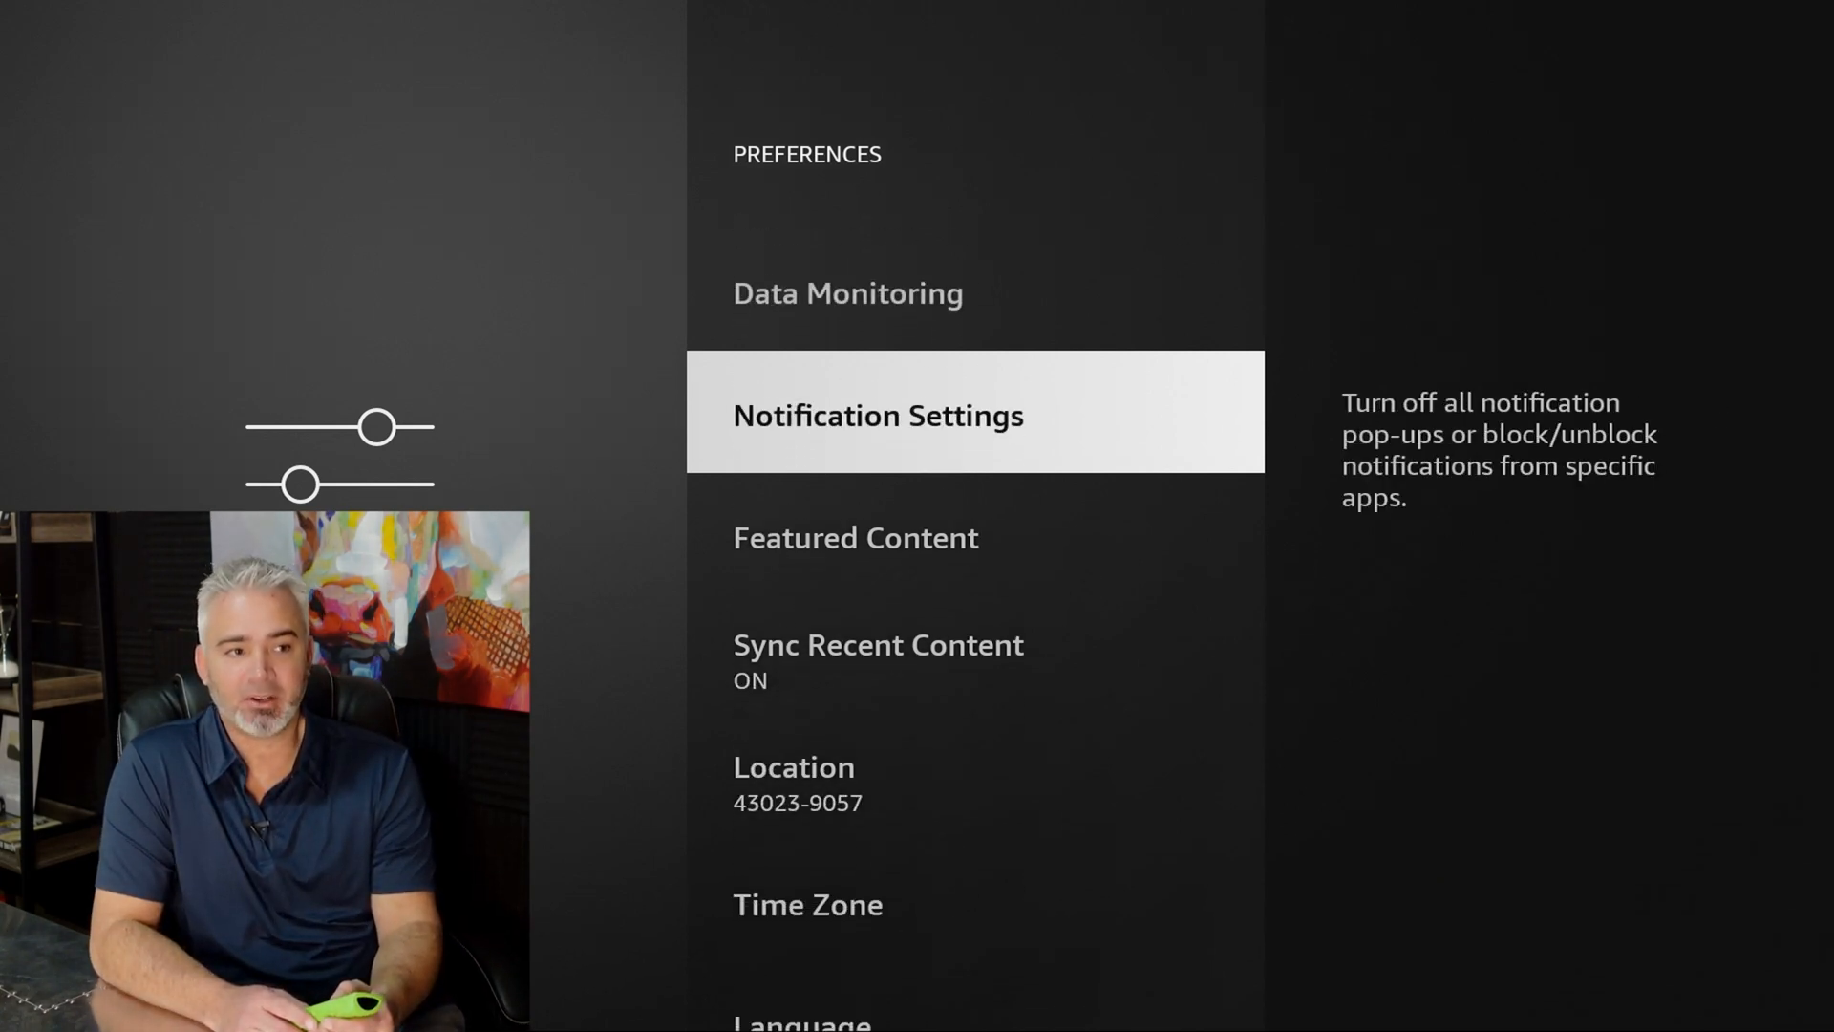
scroll(up, 3)
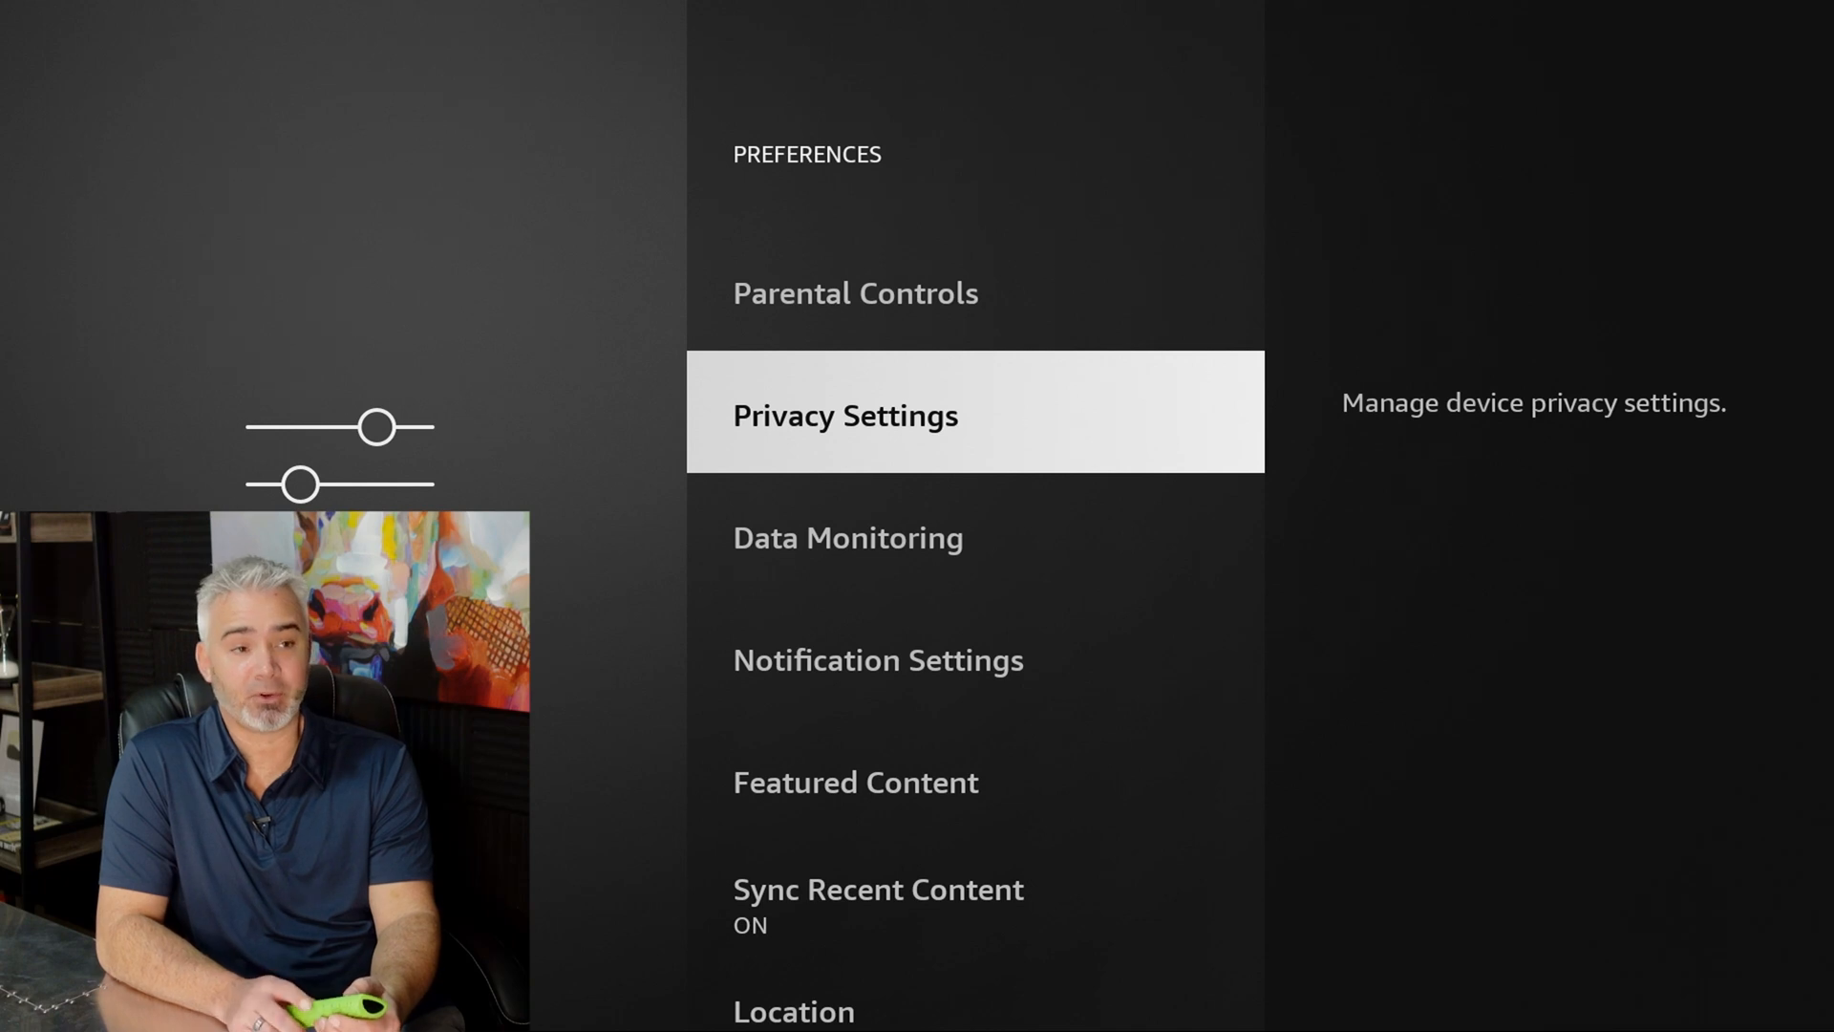
click(845, 414)
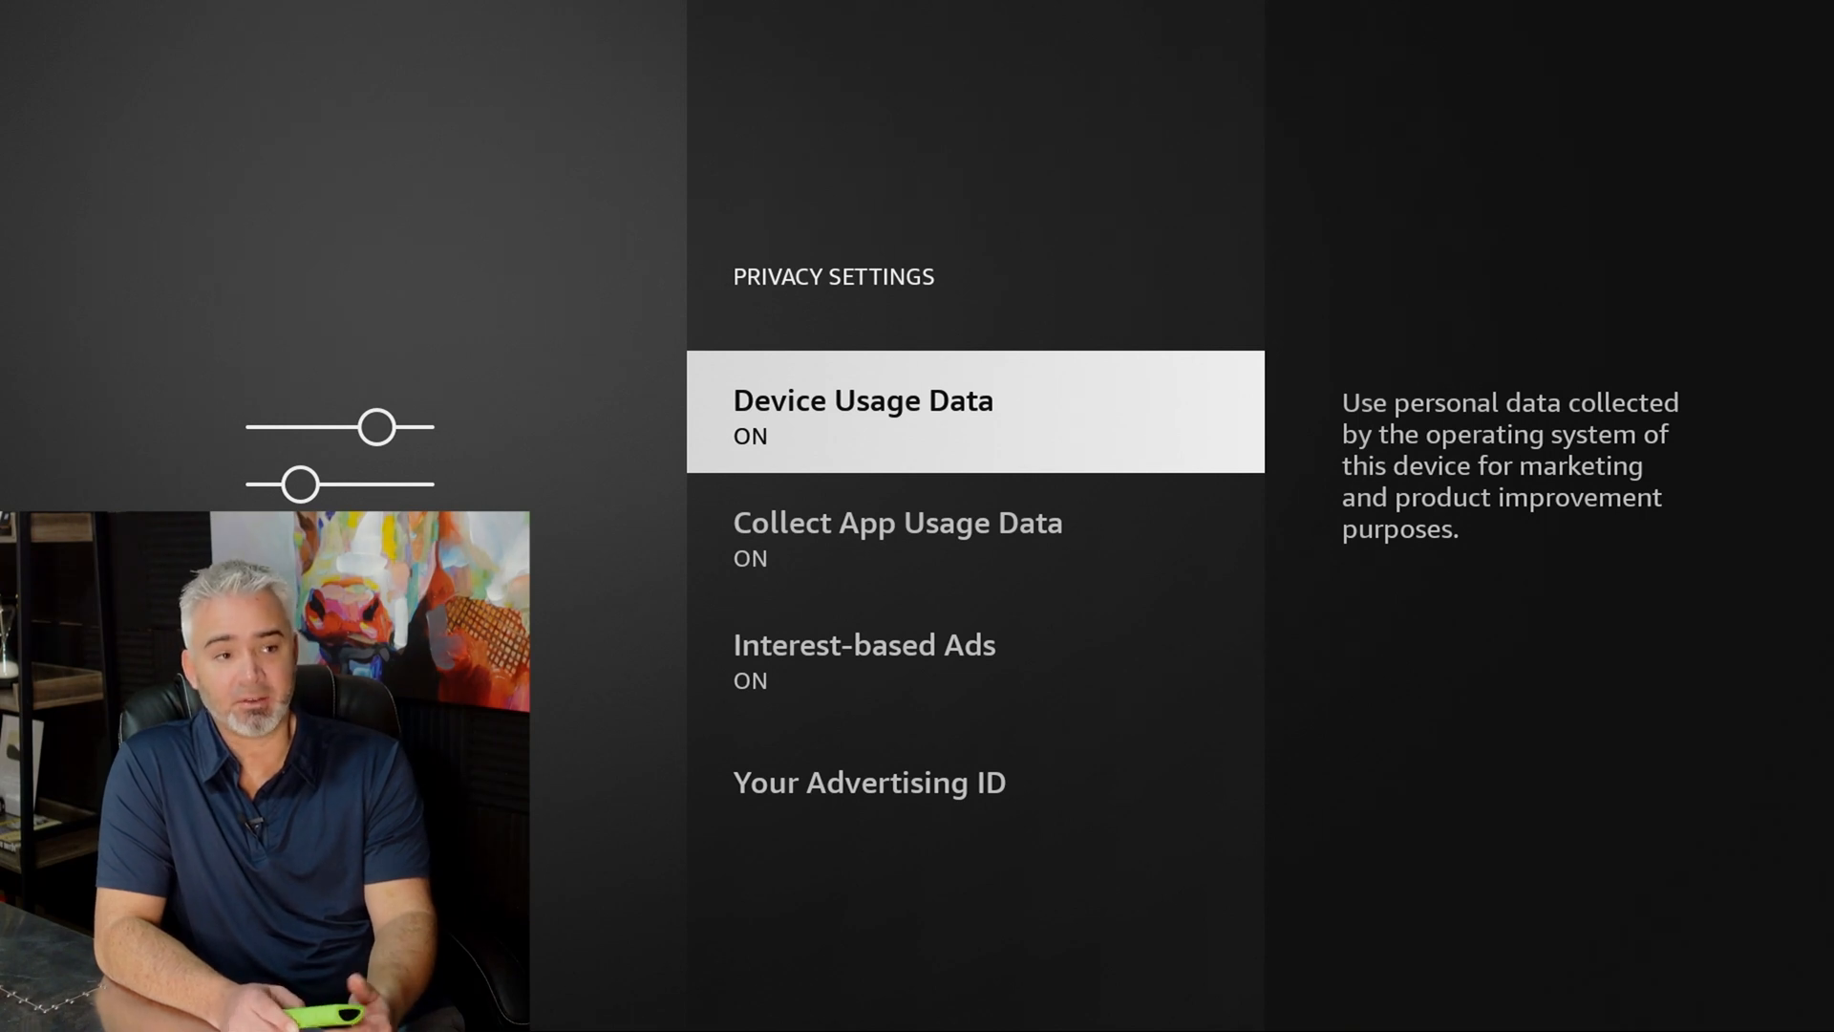
Step: Switch off Device Usage Data, Collect App Usage Data and Interest-based Ads
key(Down)
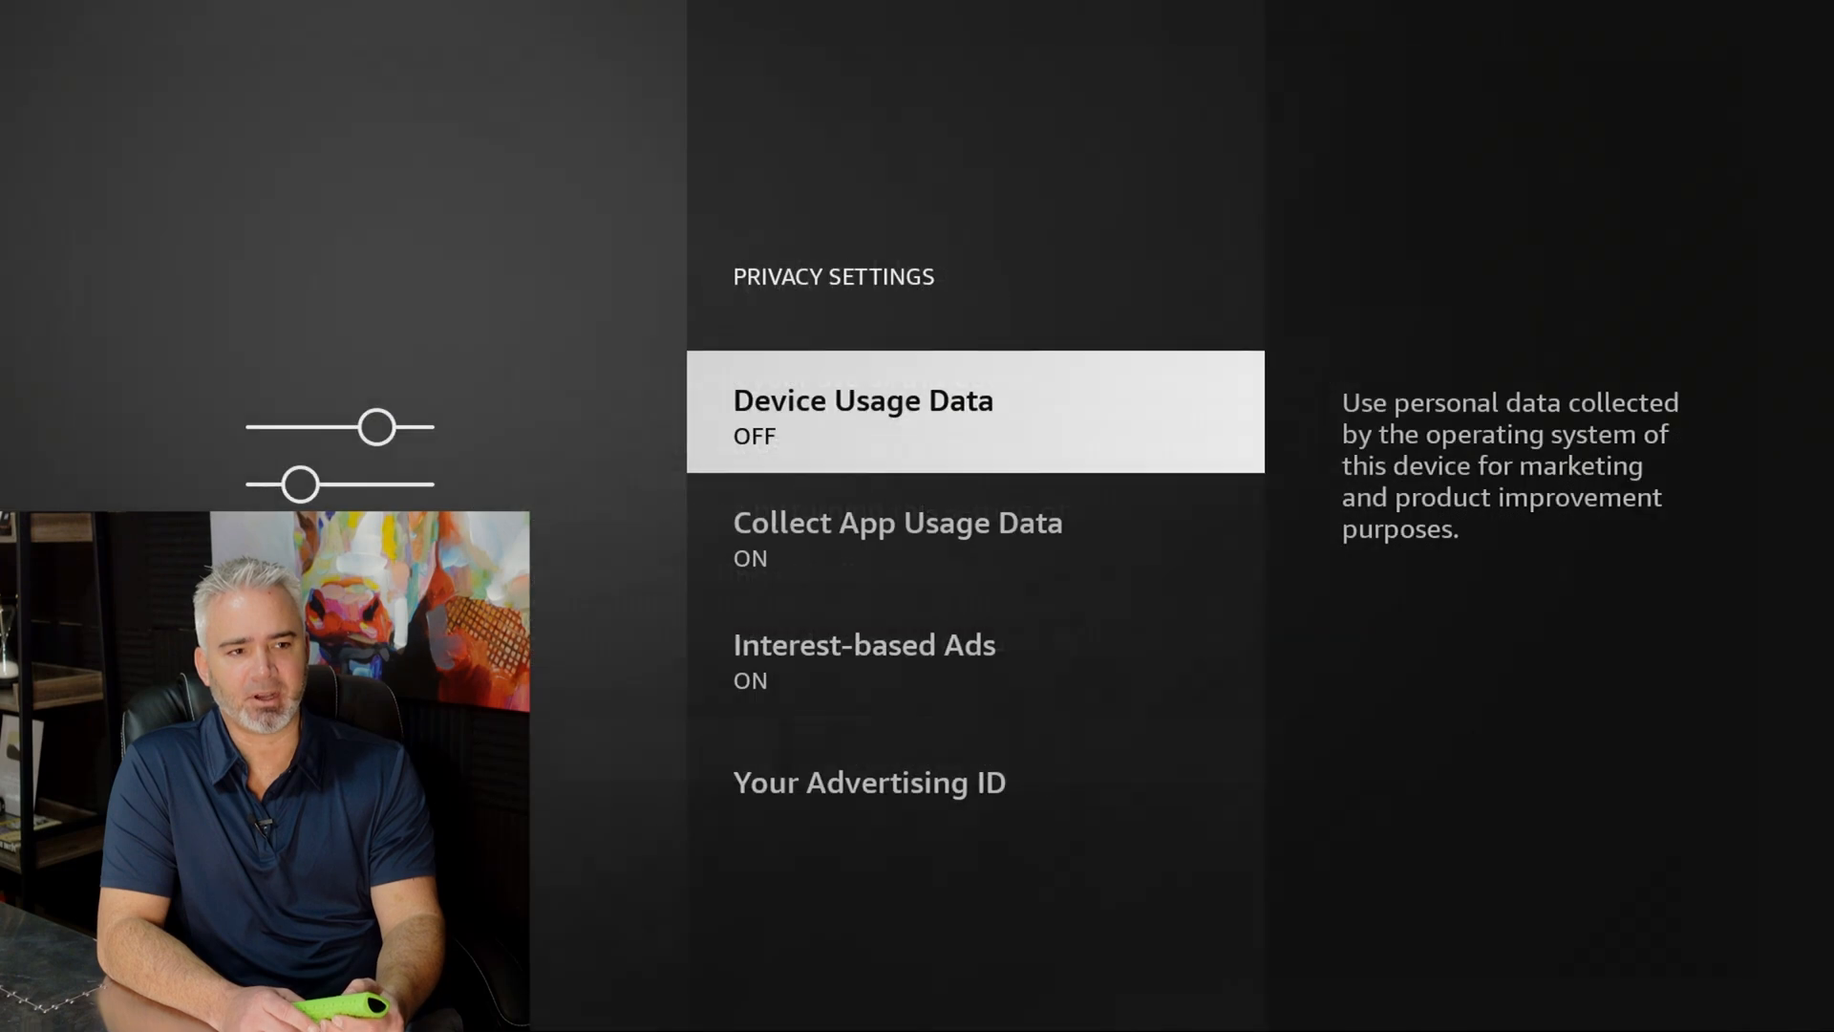
click(897, 538)
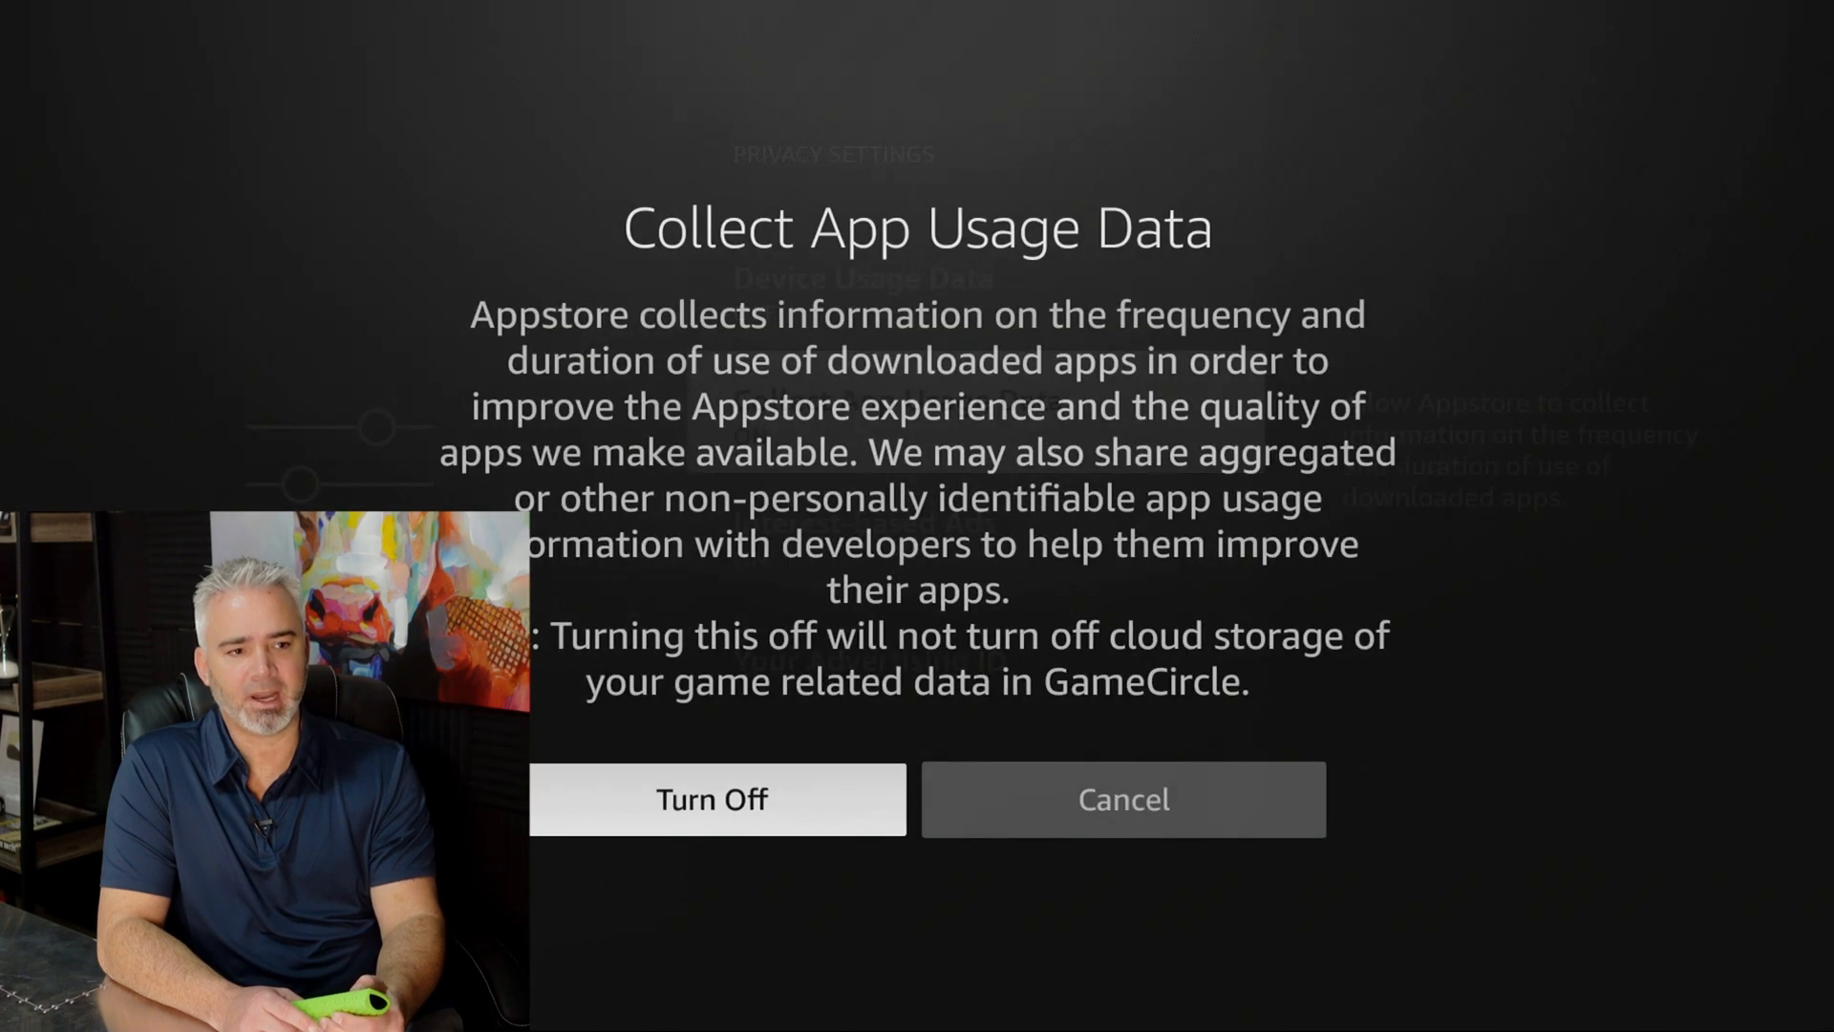
click(716, 799)
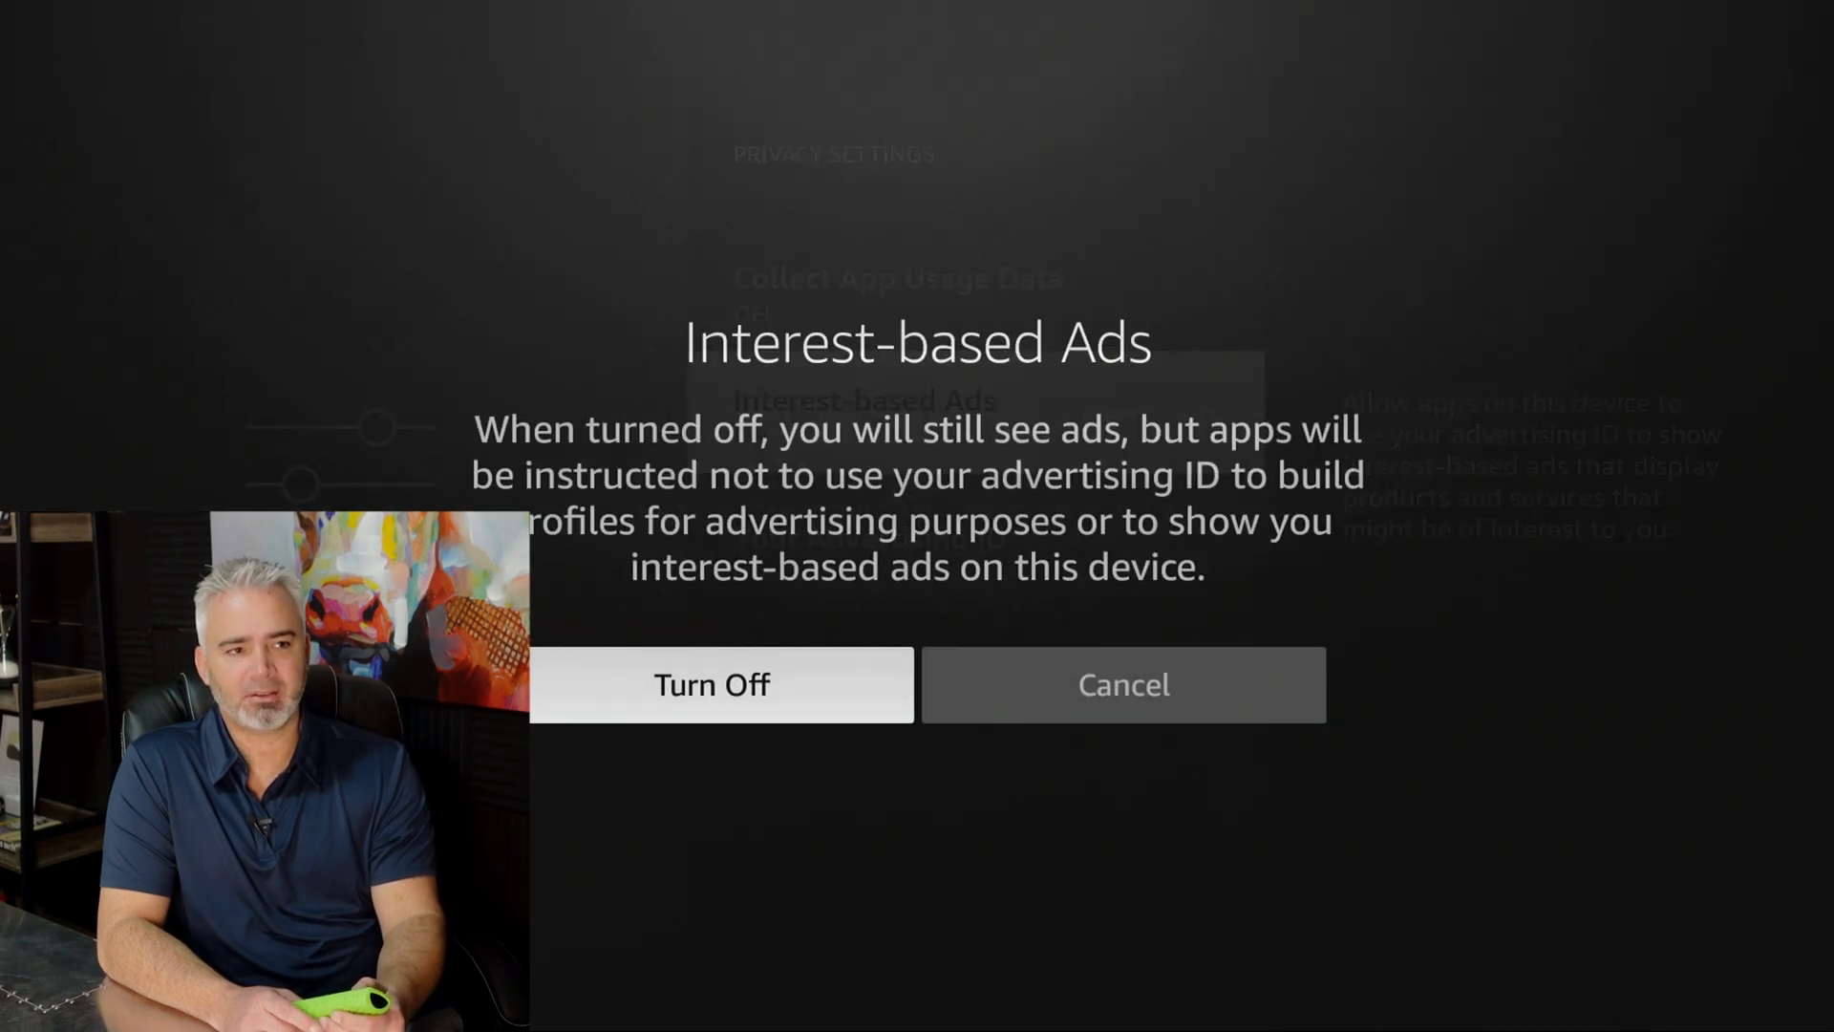
click(720, 684)
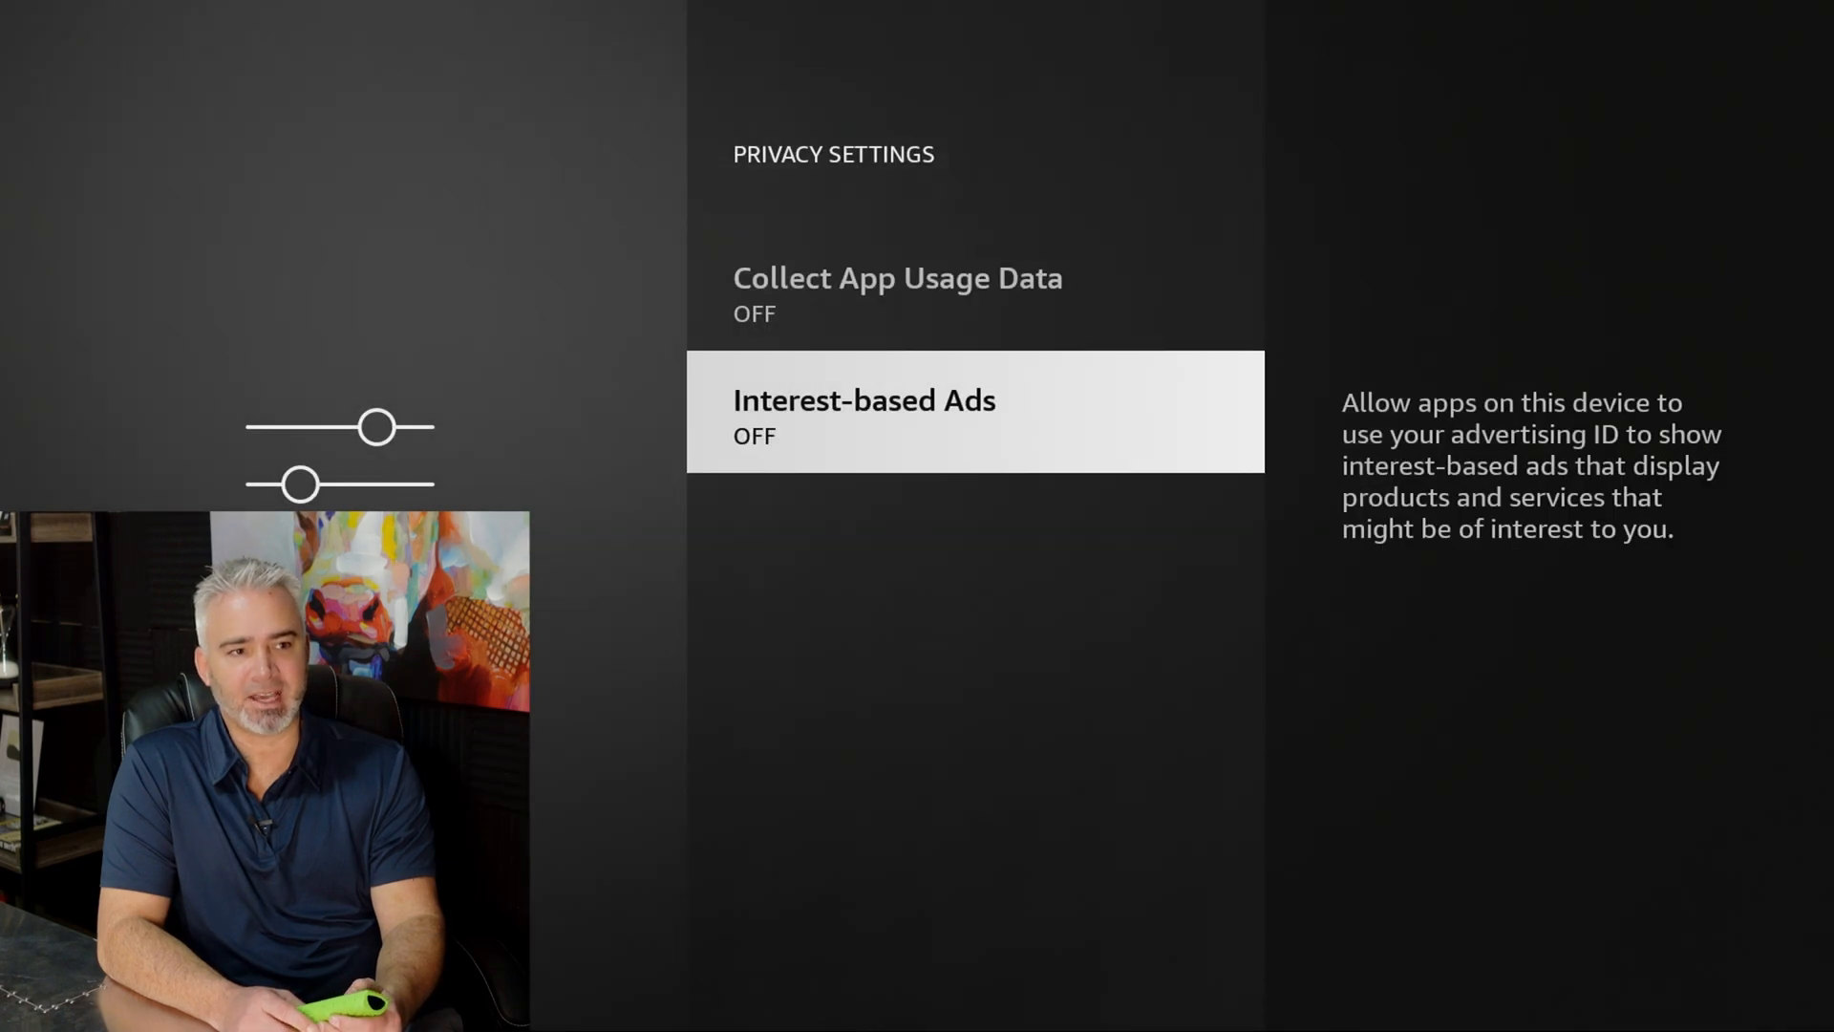
Step: Open Data Monitoring from Preferences, confirm it is off, and go back
key(Back)
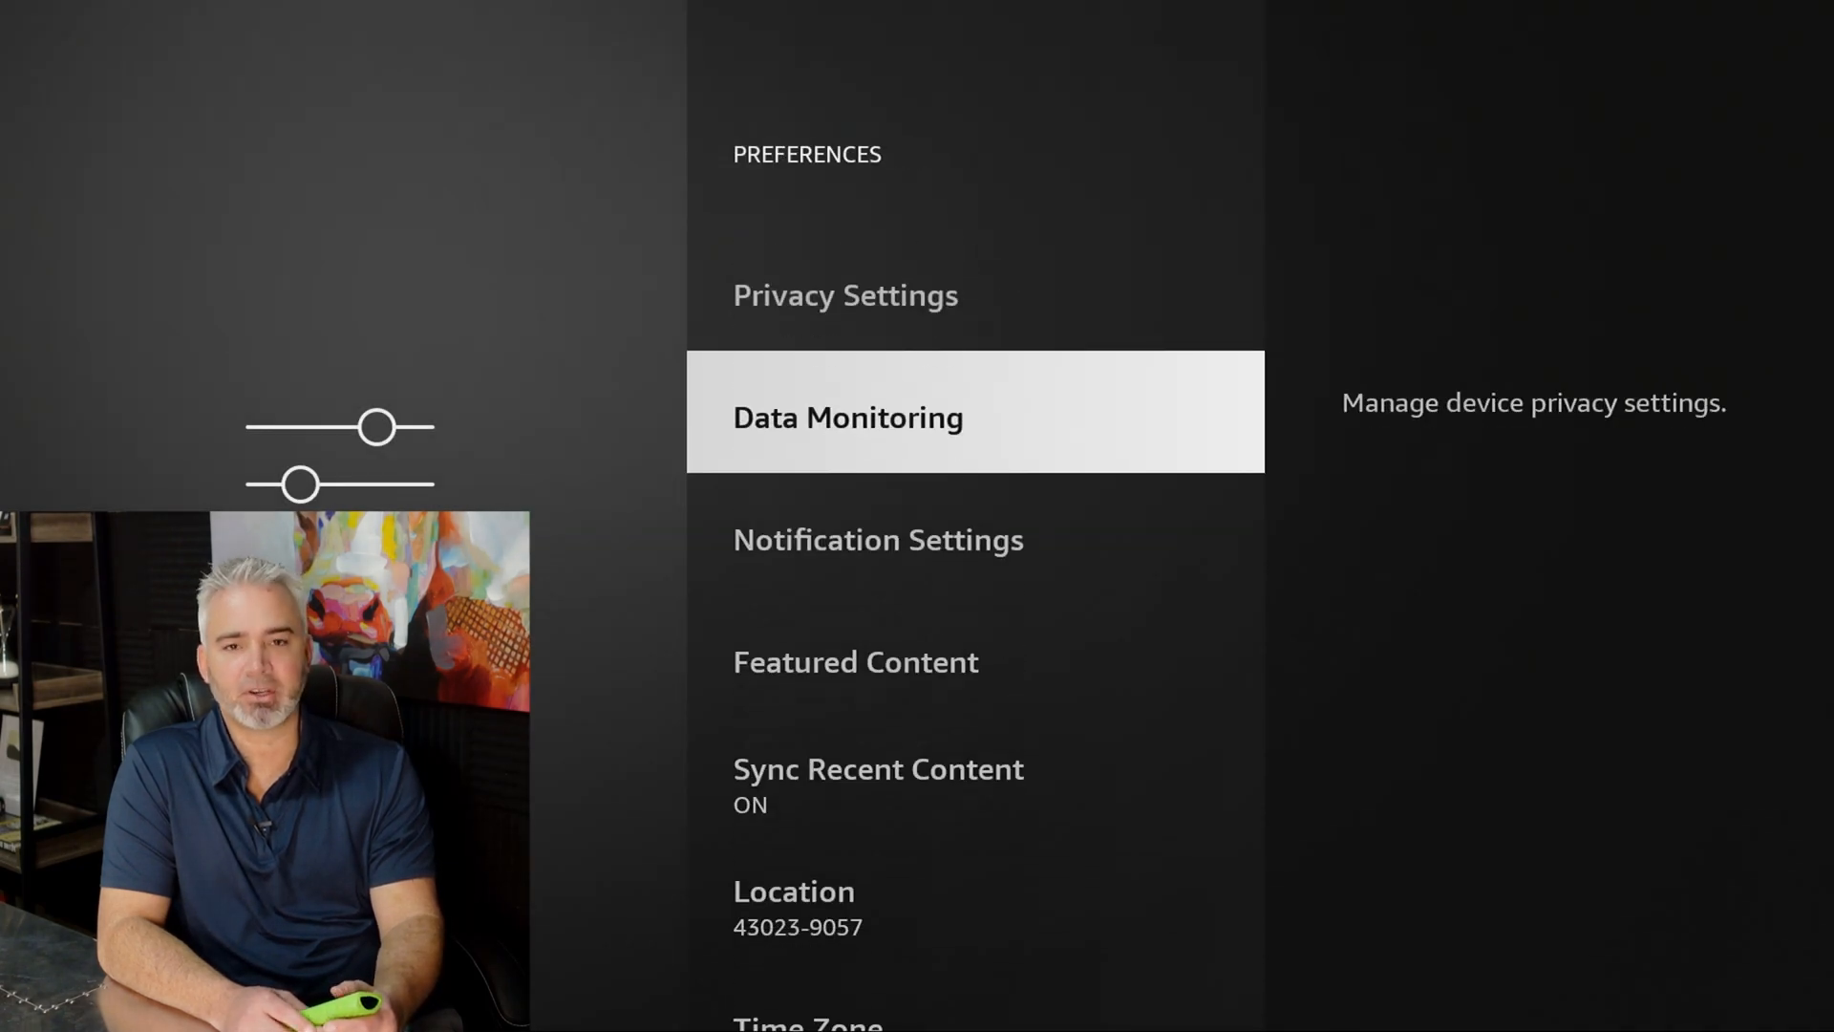
click(848, 417)
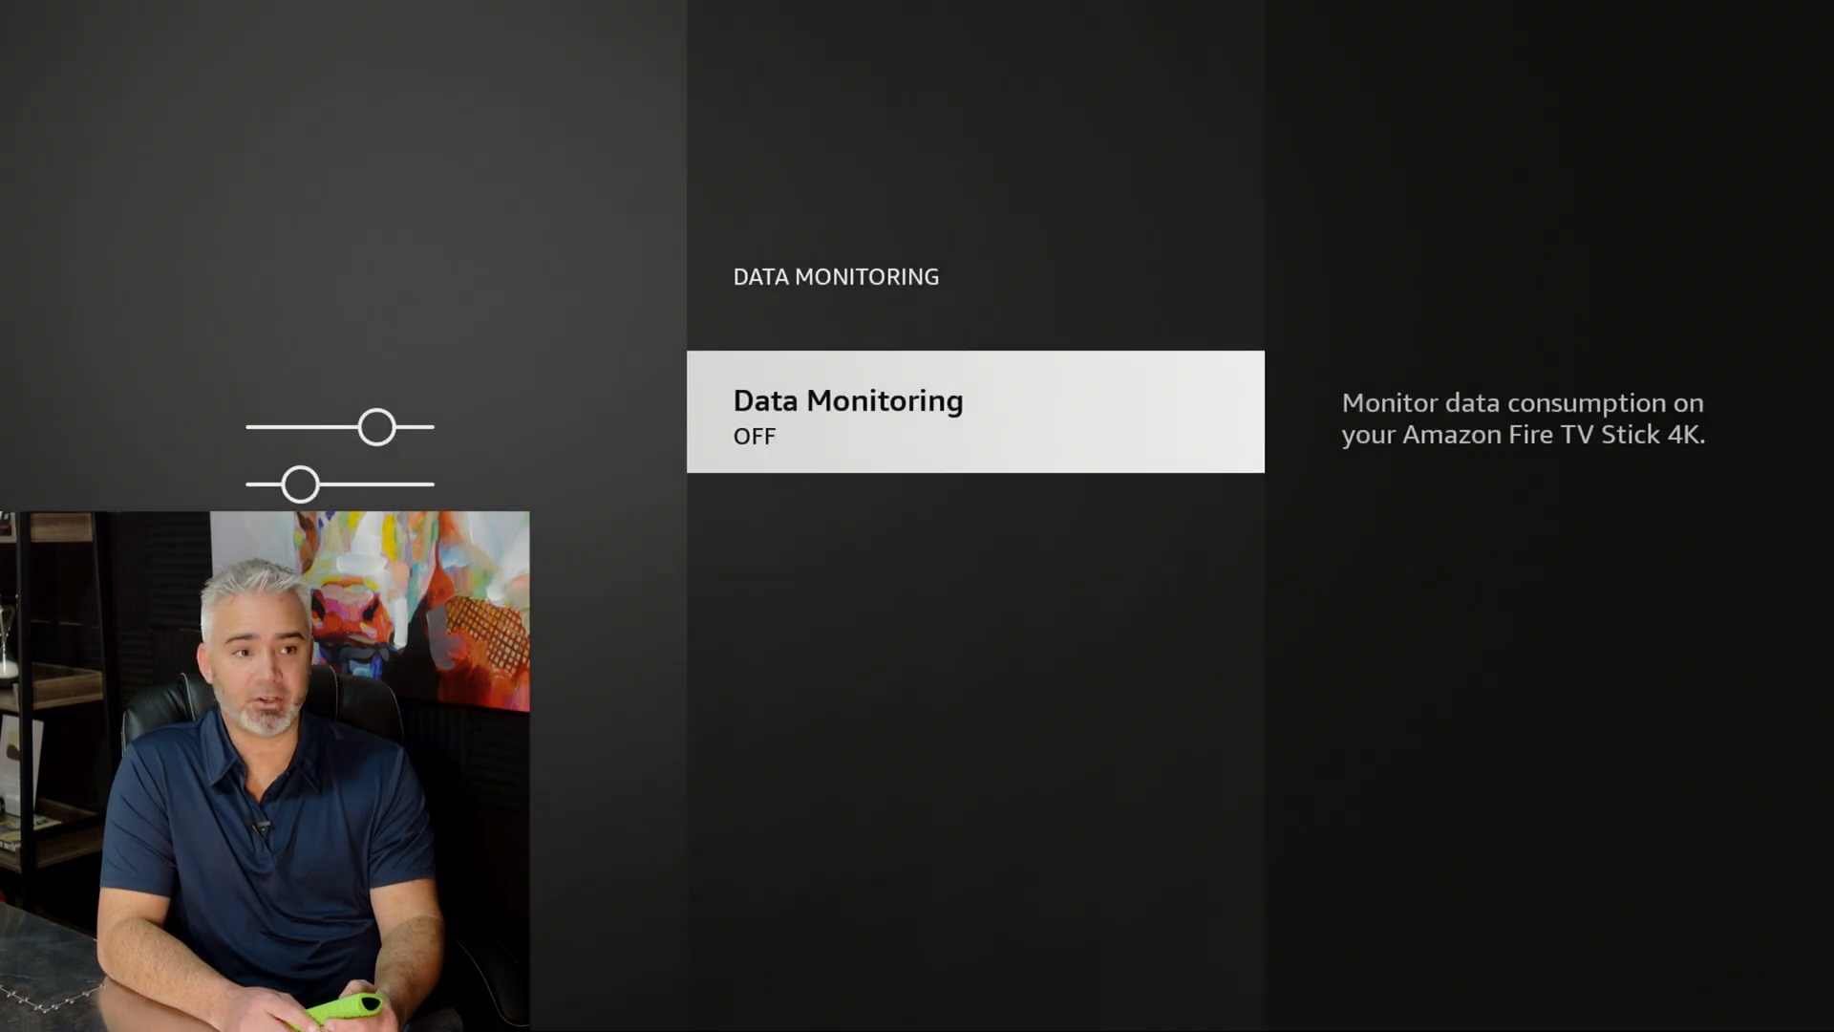
key(Back)
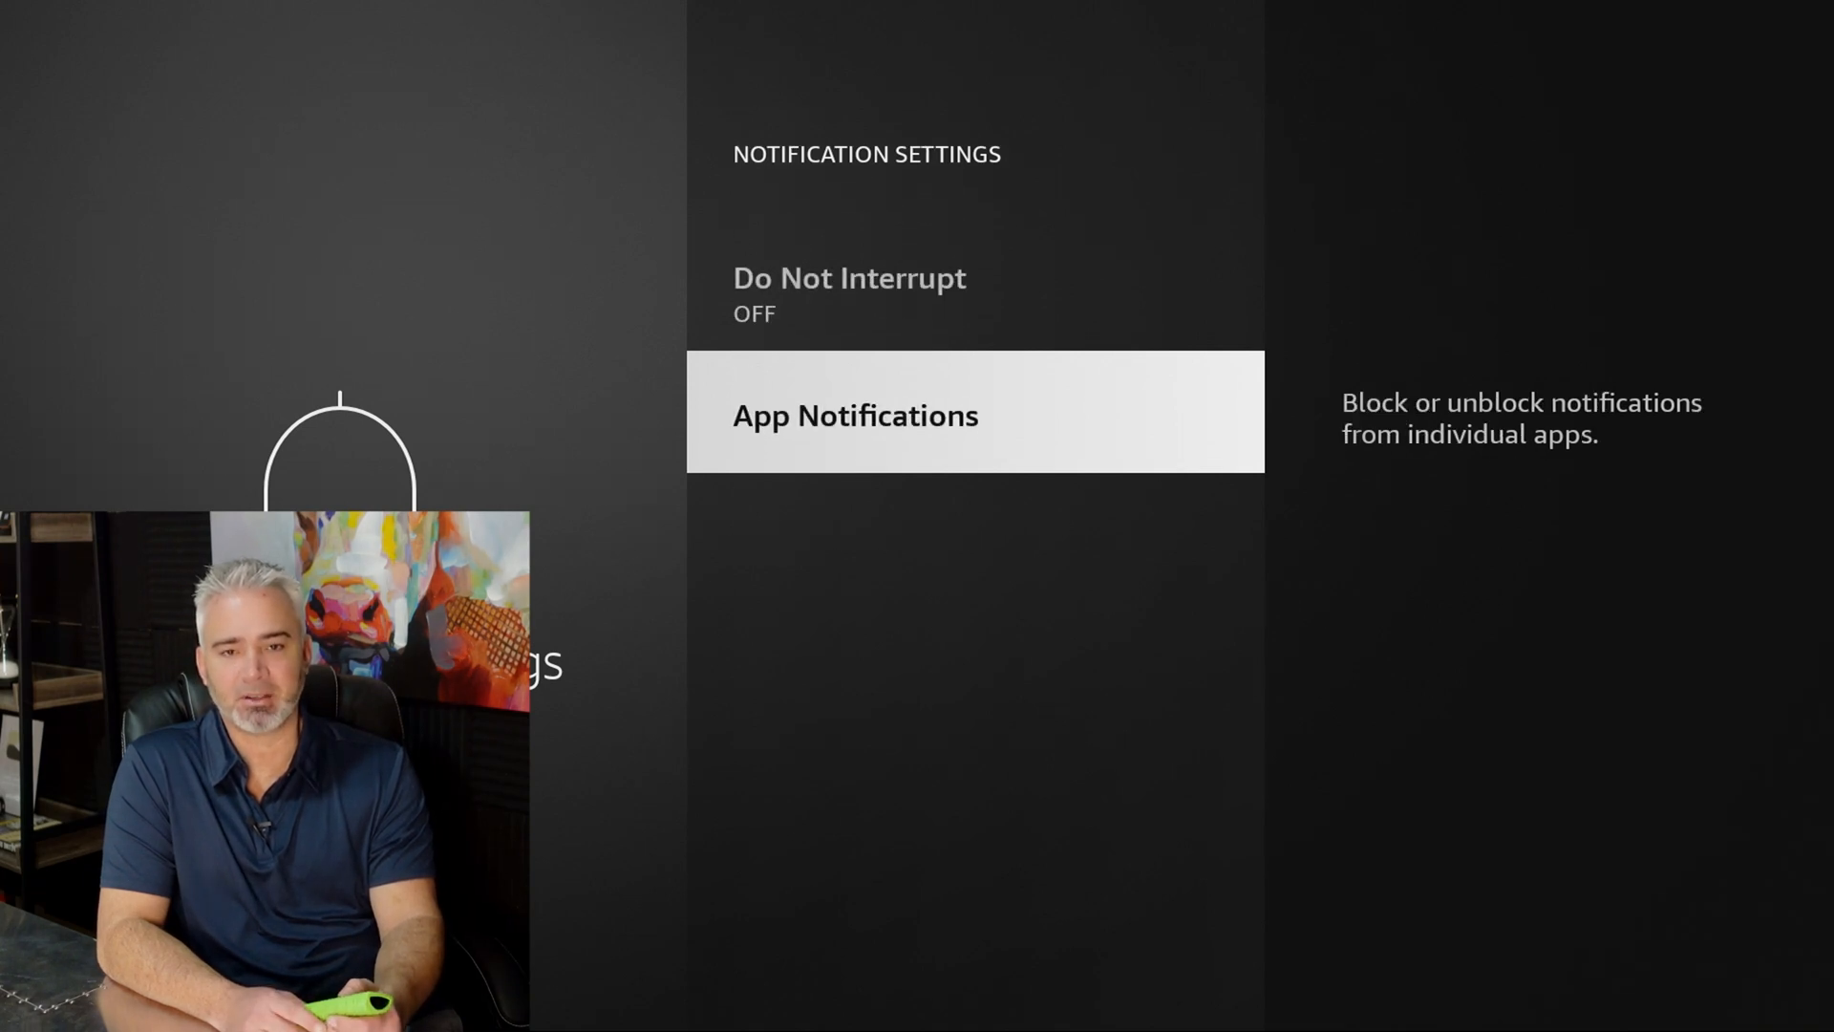
Step: Block notifications for Peacock TV, Plex, Tubi, Haystack News and other apps, reaching Featured Content
click(855, 414)
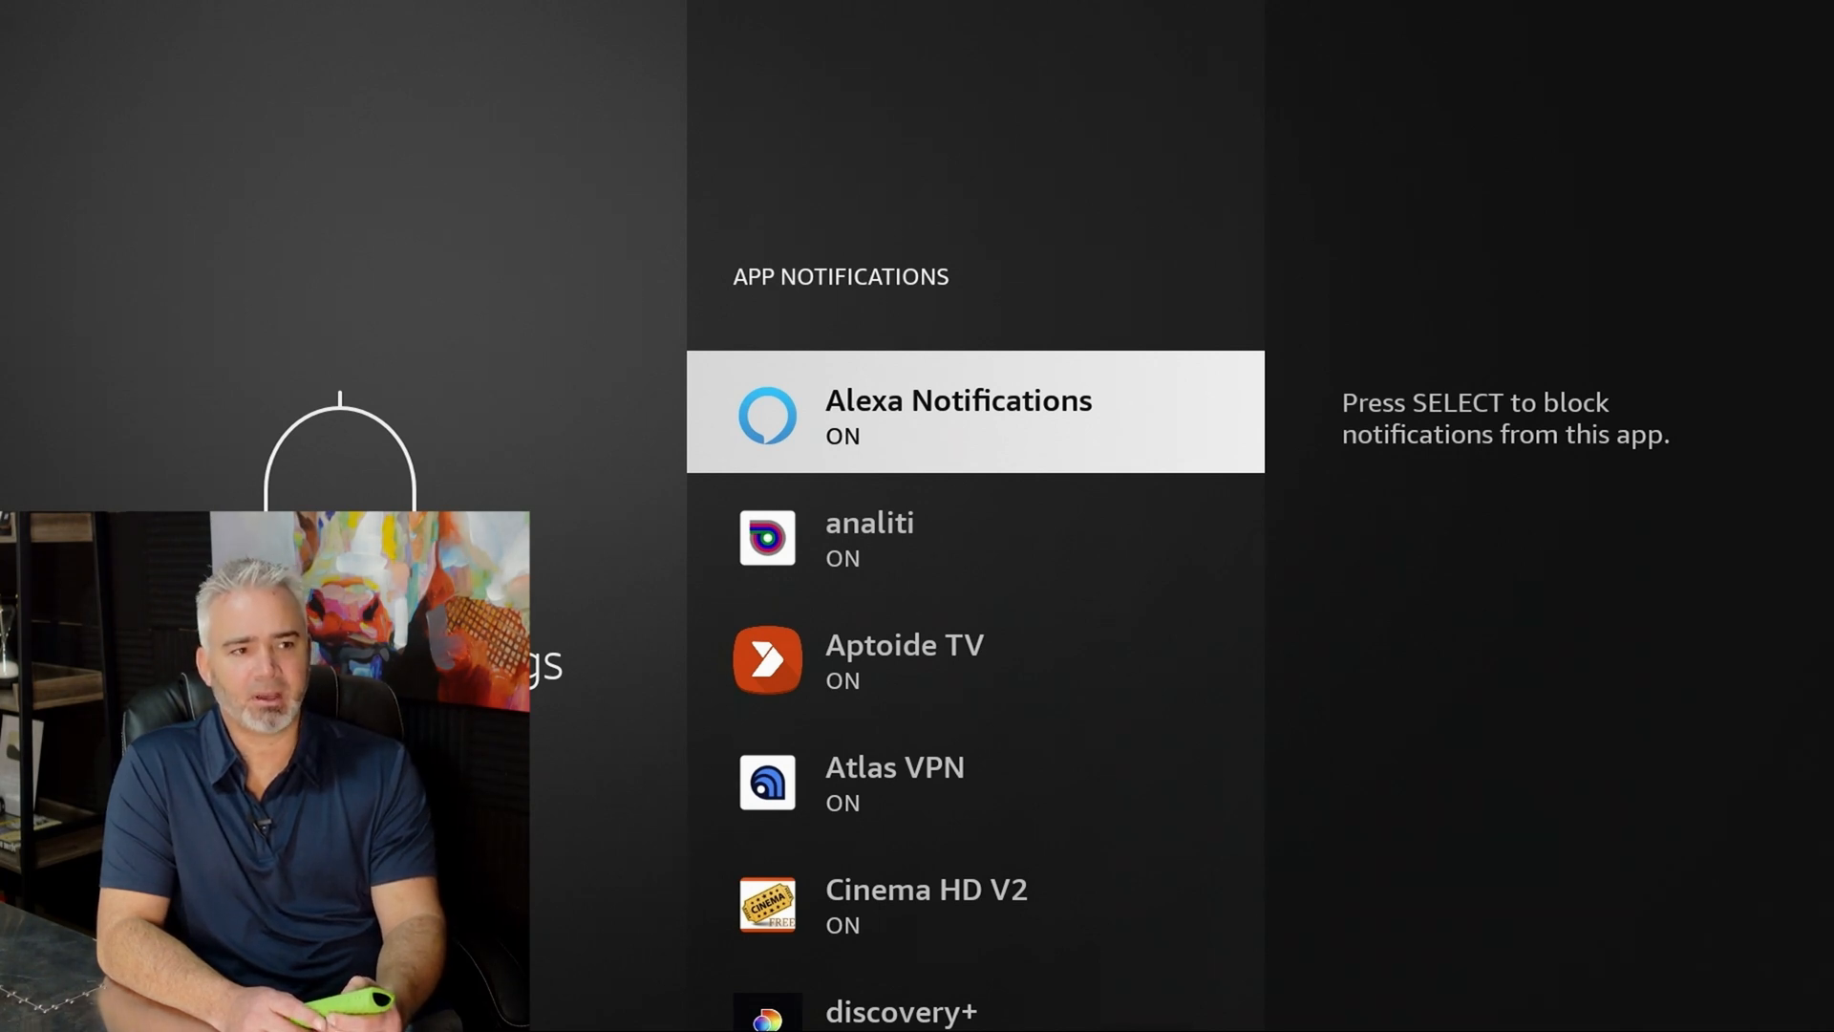
scroll(down, 3)
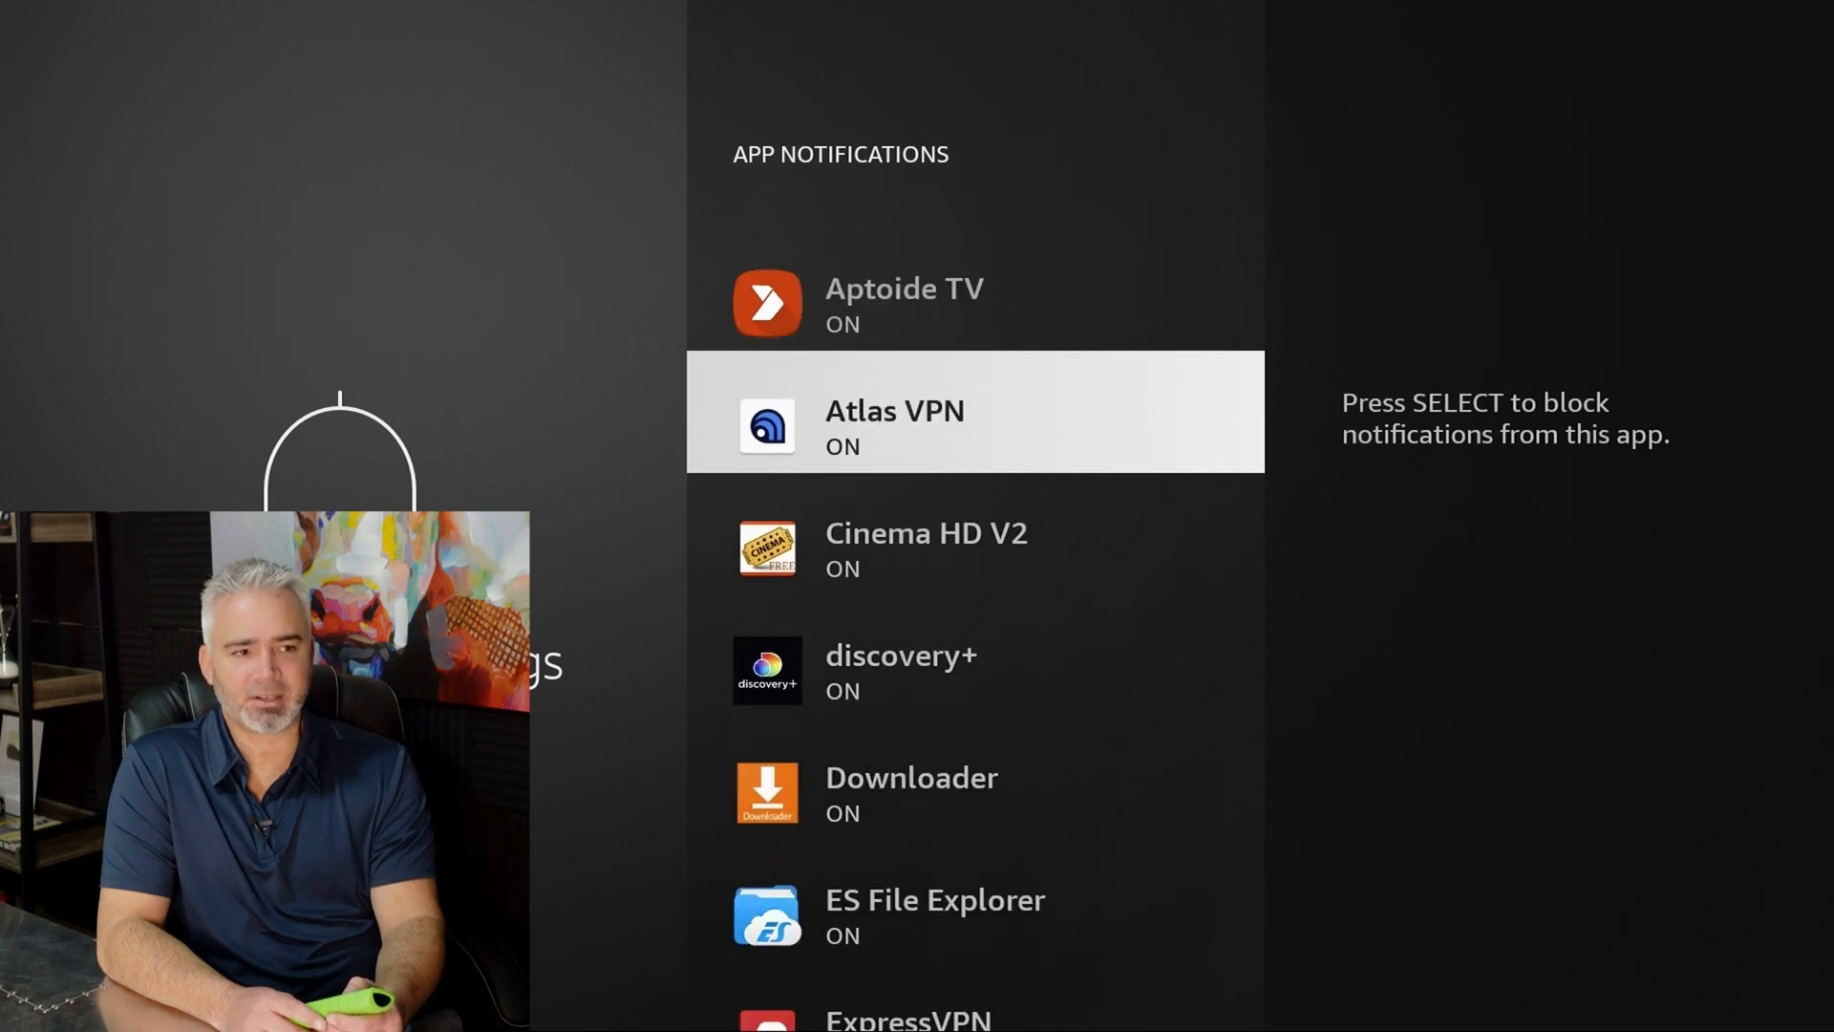
scroll(down, 3)
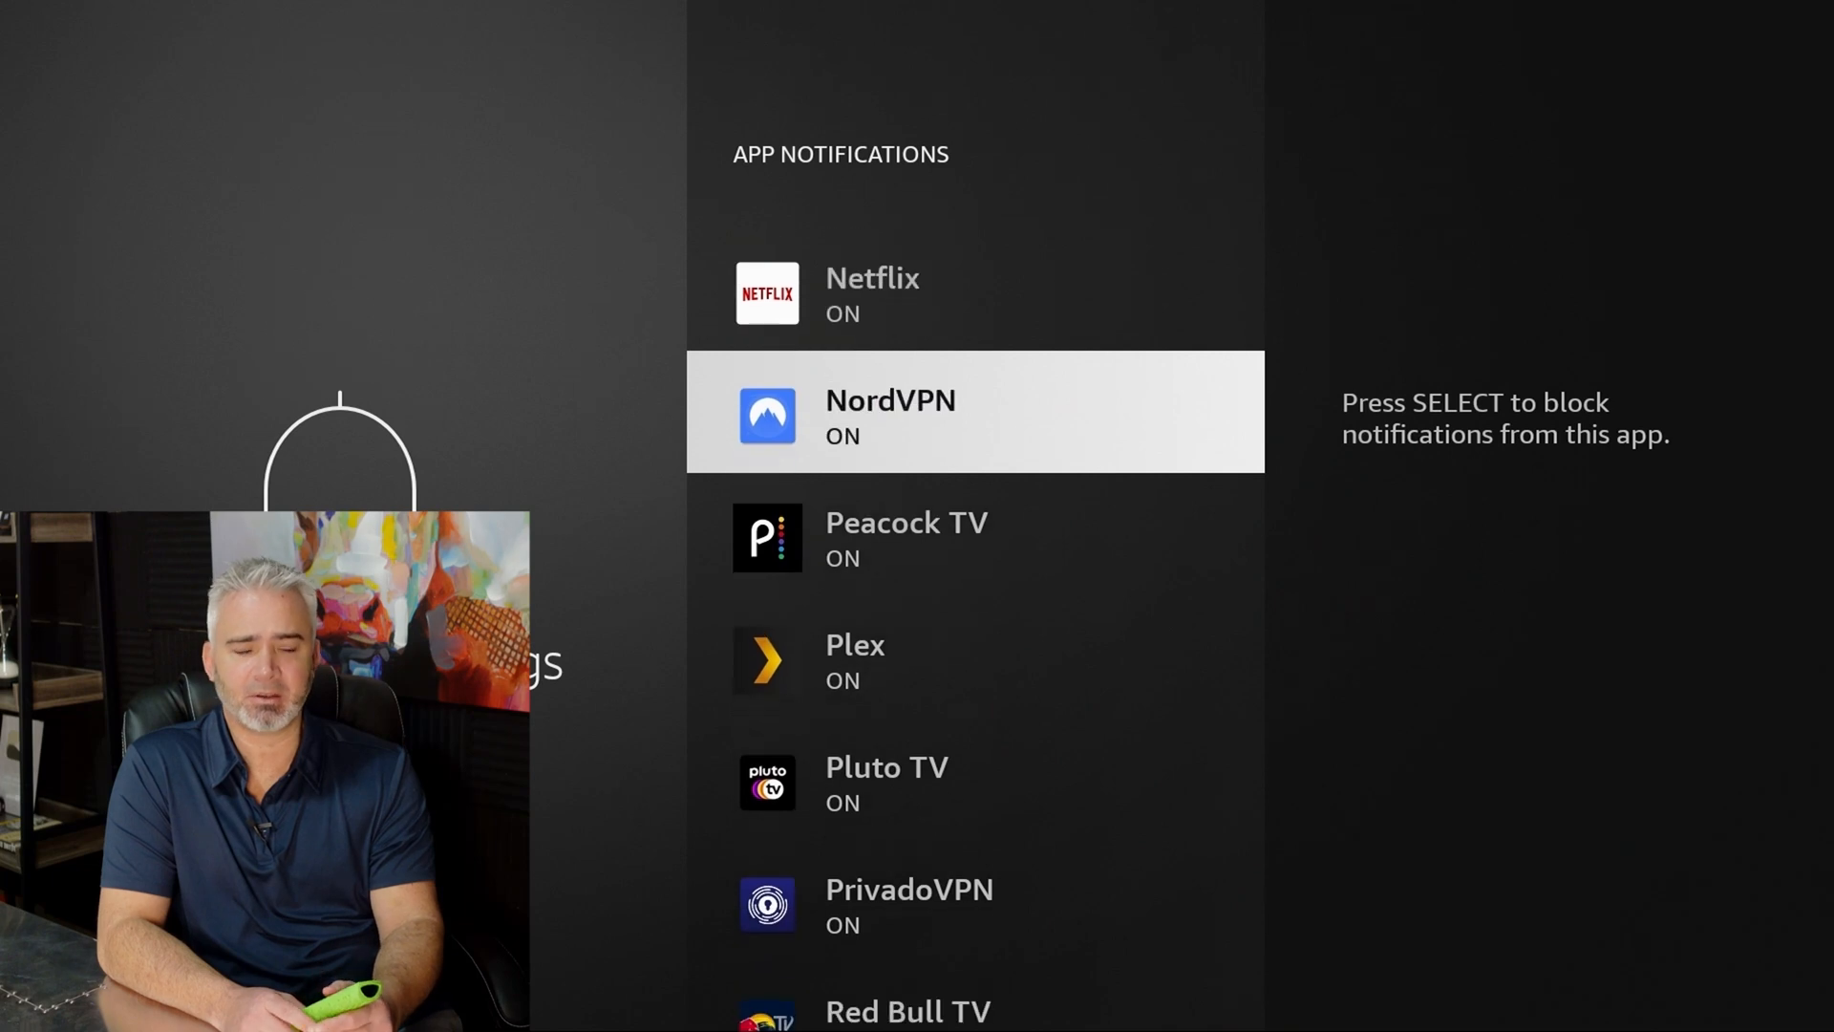
scroll(down, 3)
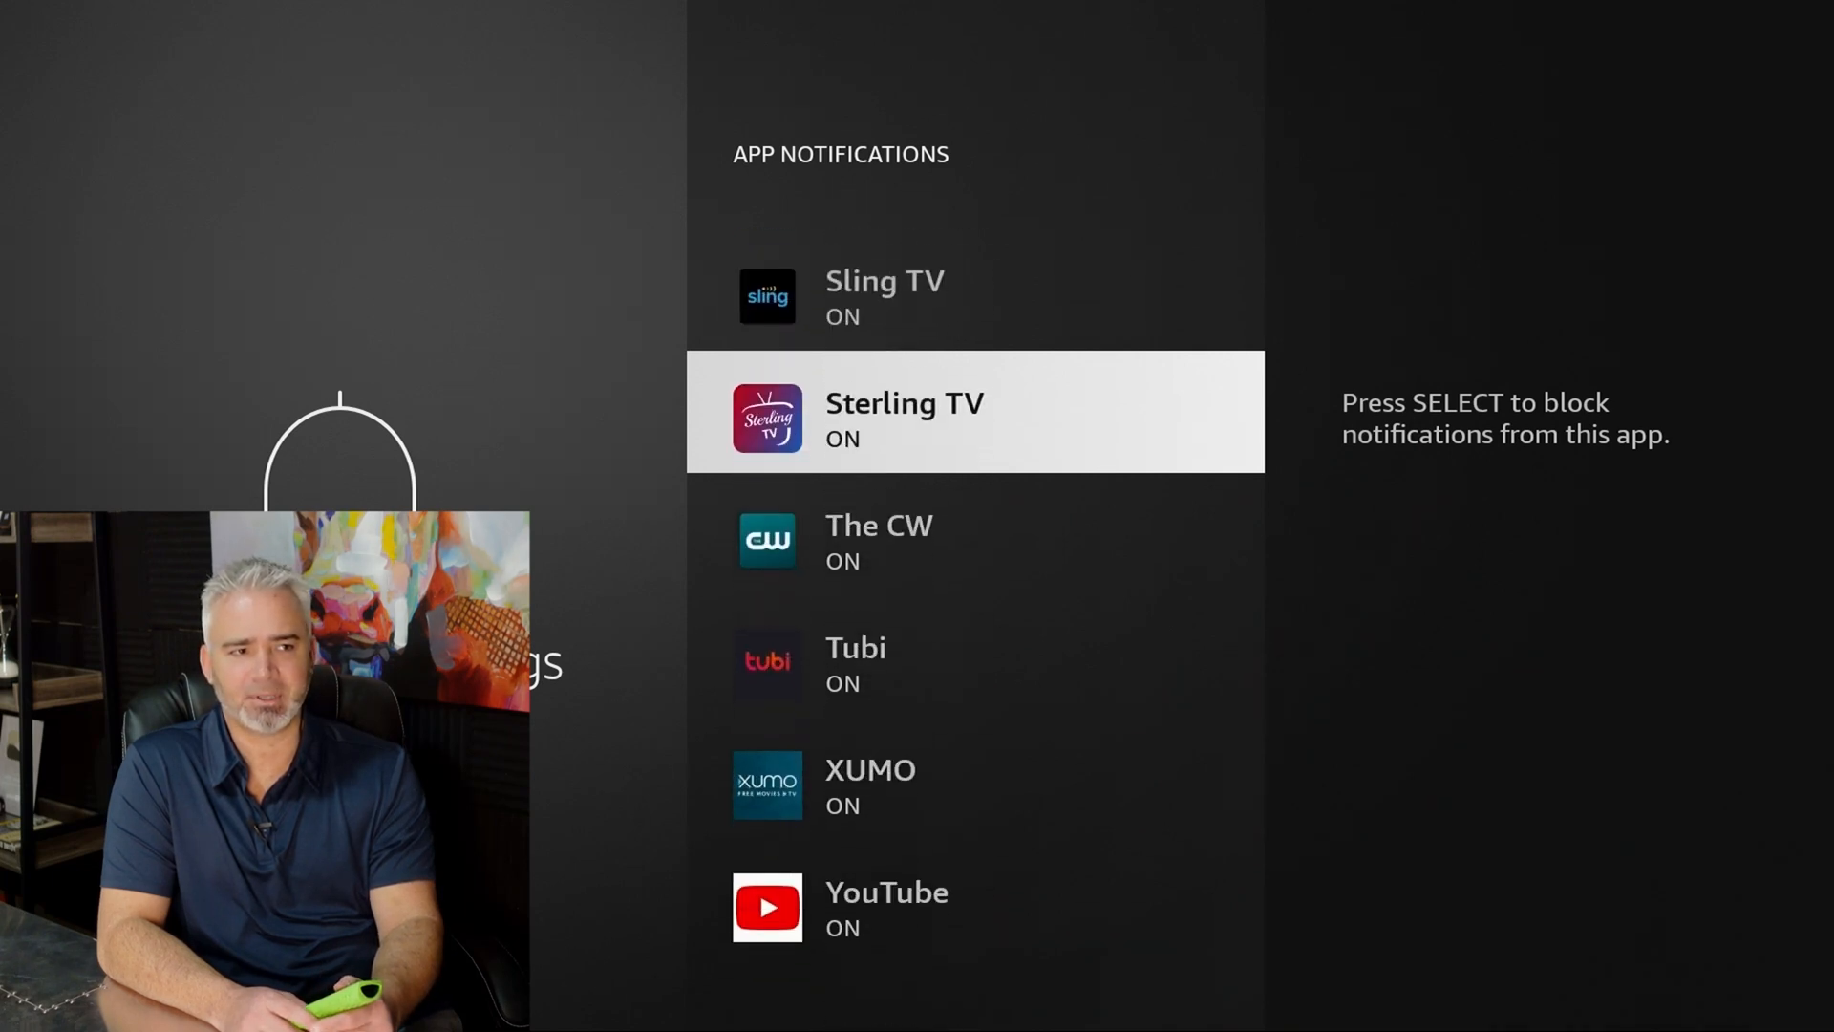
scroll(down, 3)
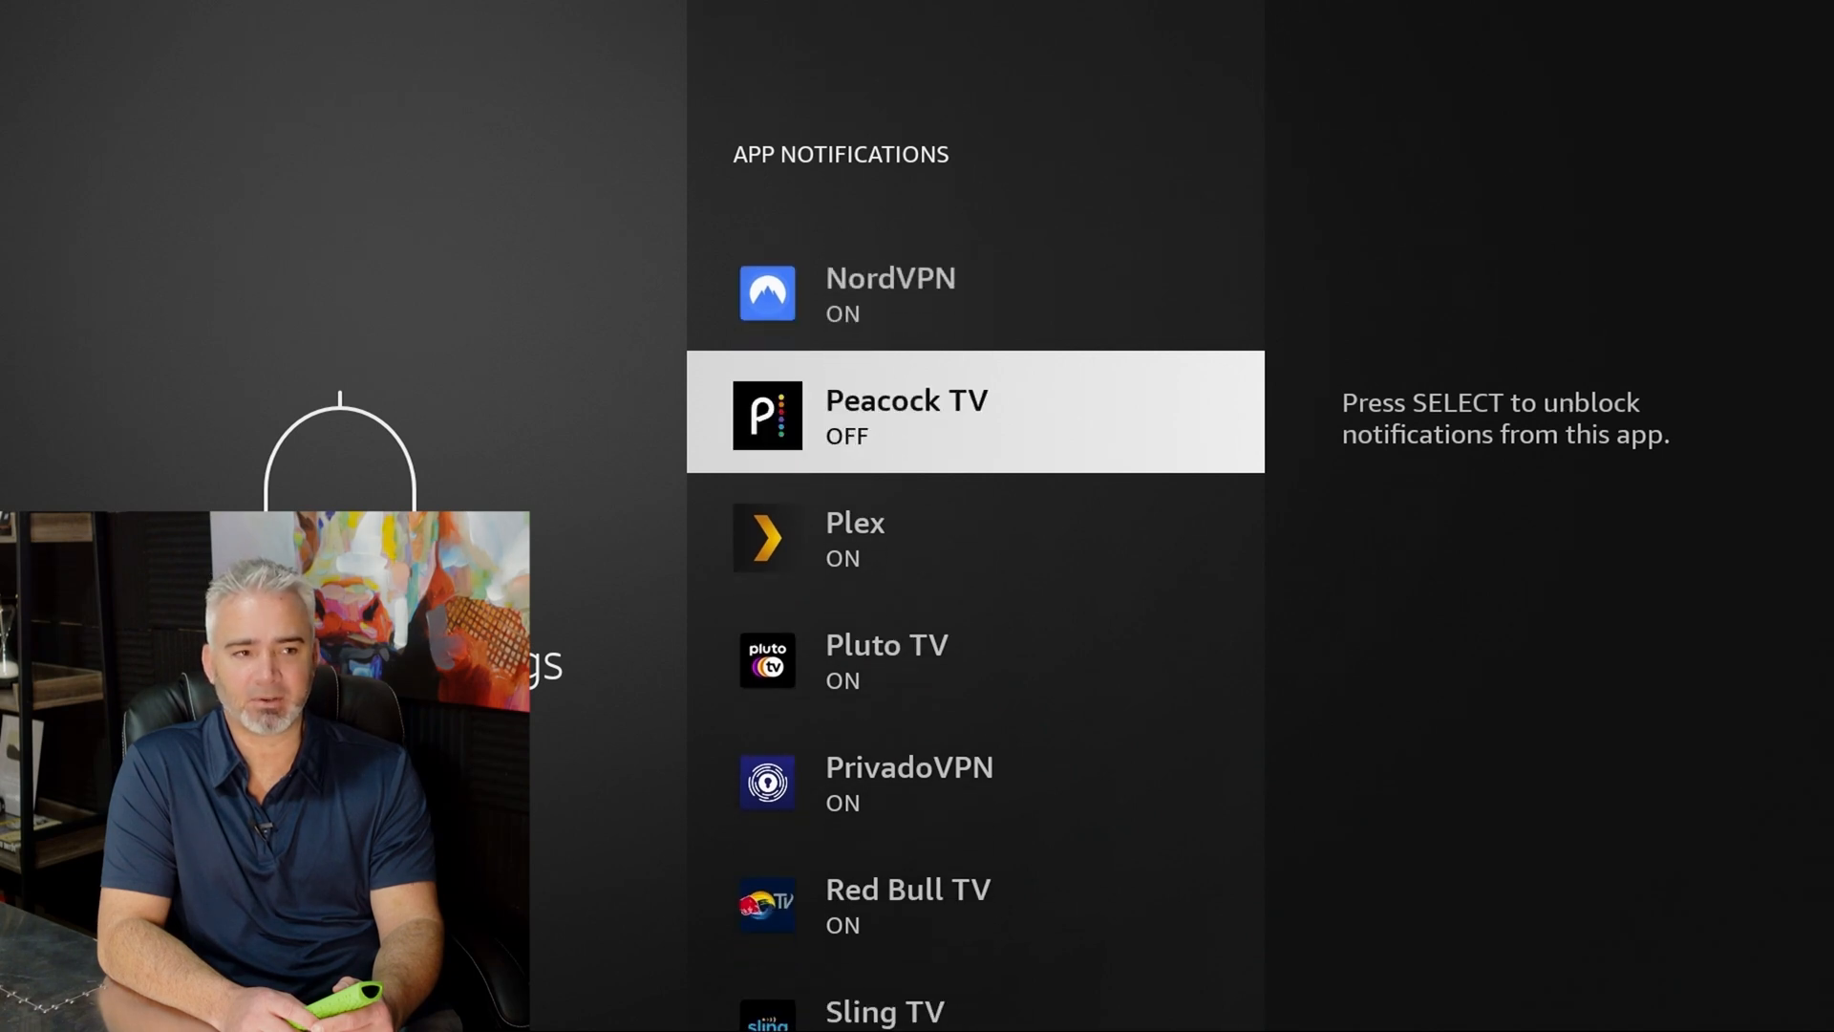
scroll(down, 3)
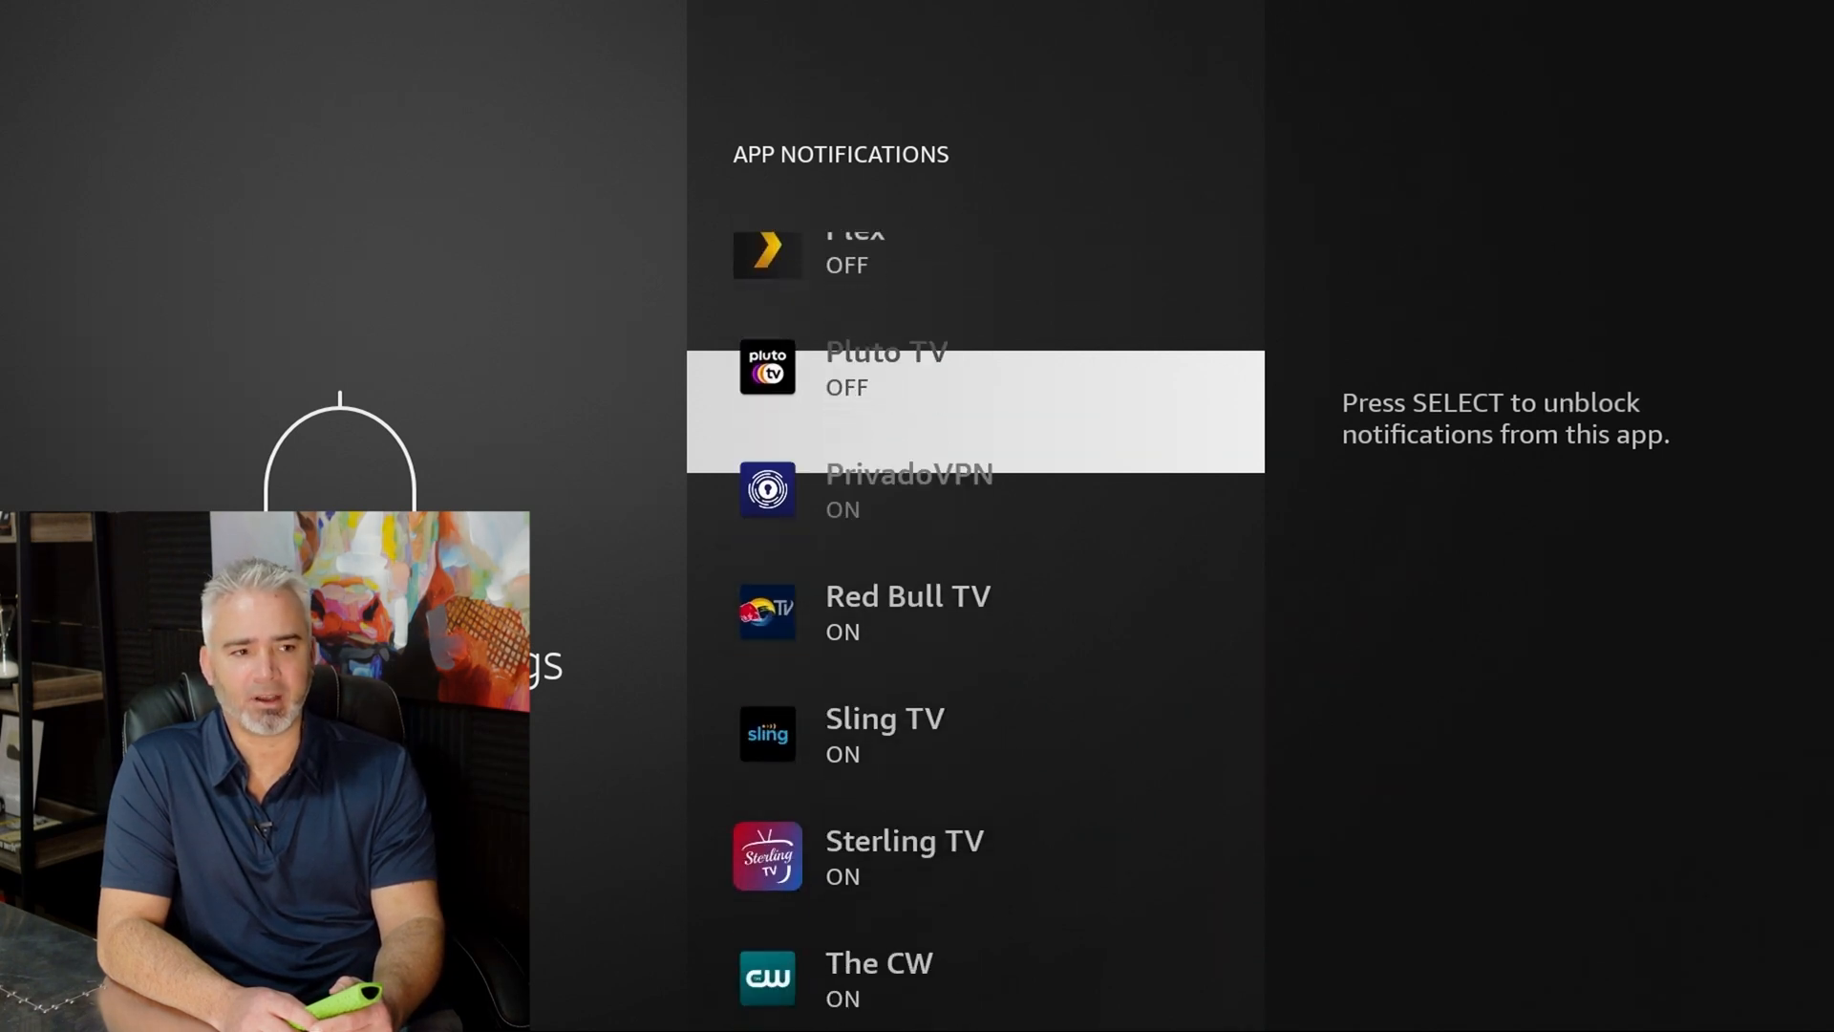
scroll(down, 3)
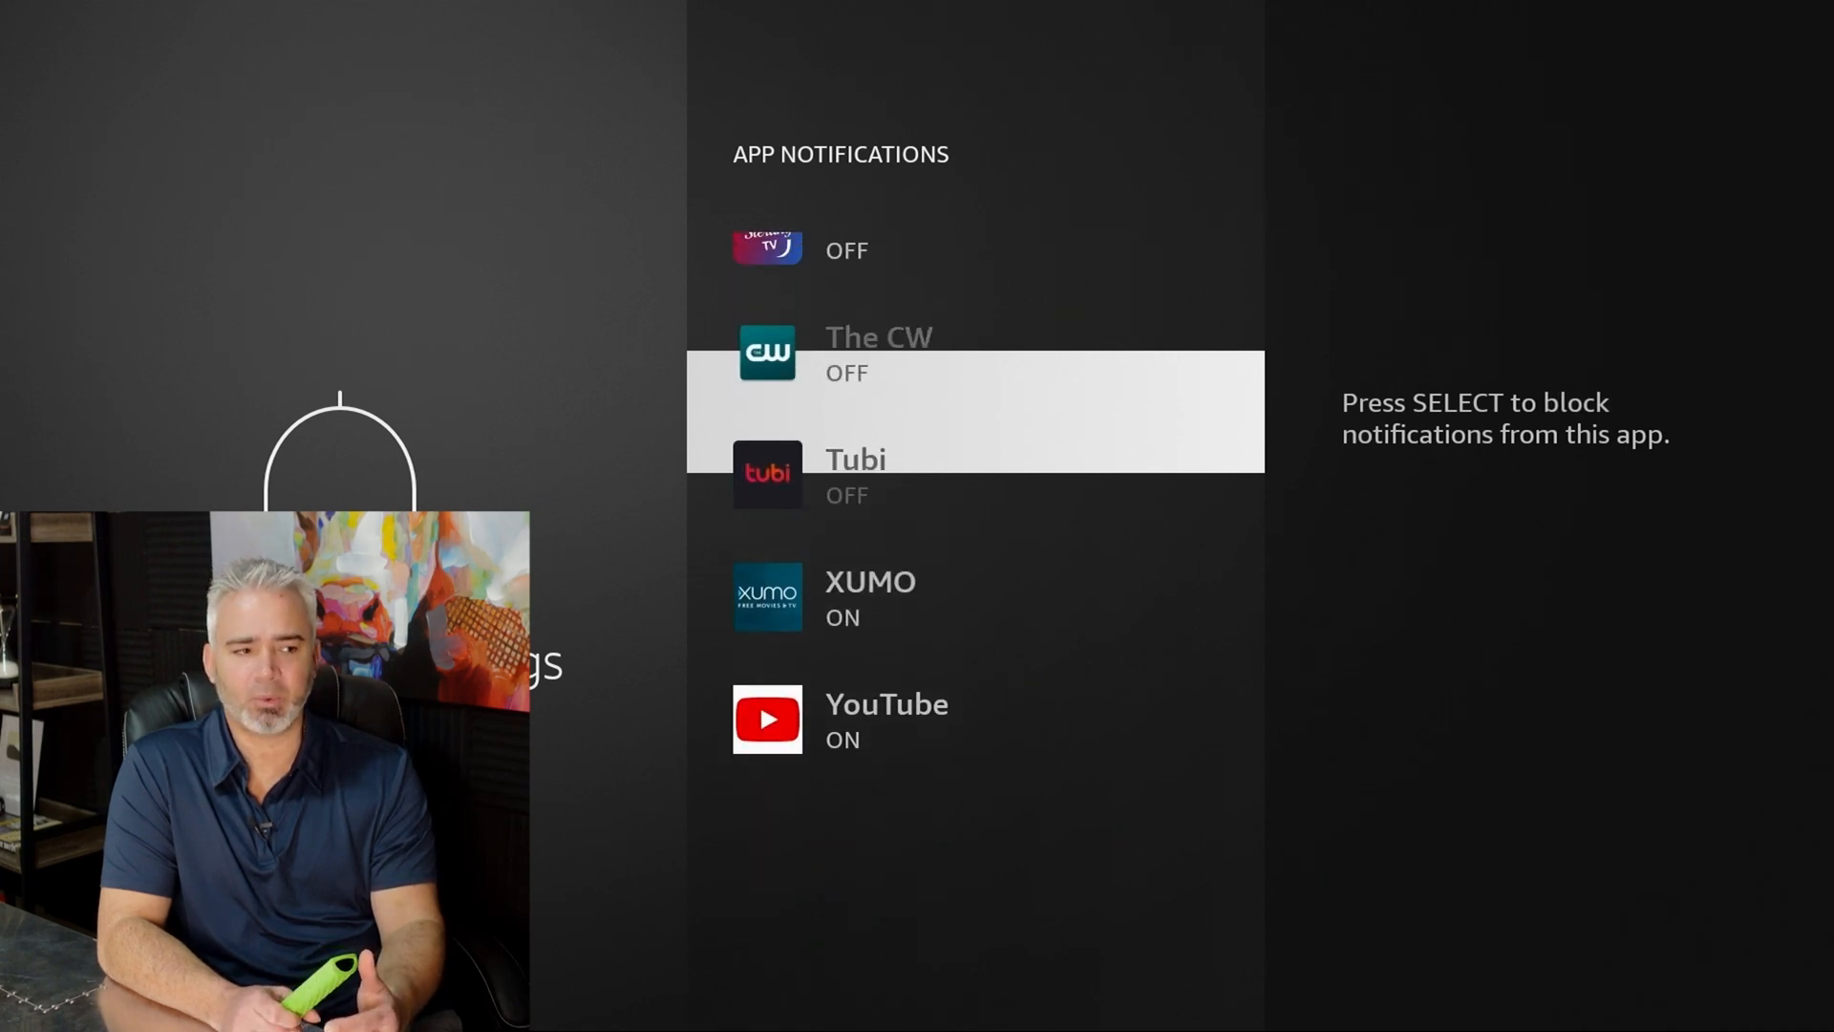
scroll(down, 3)
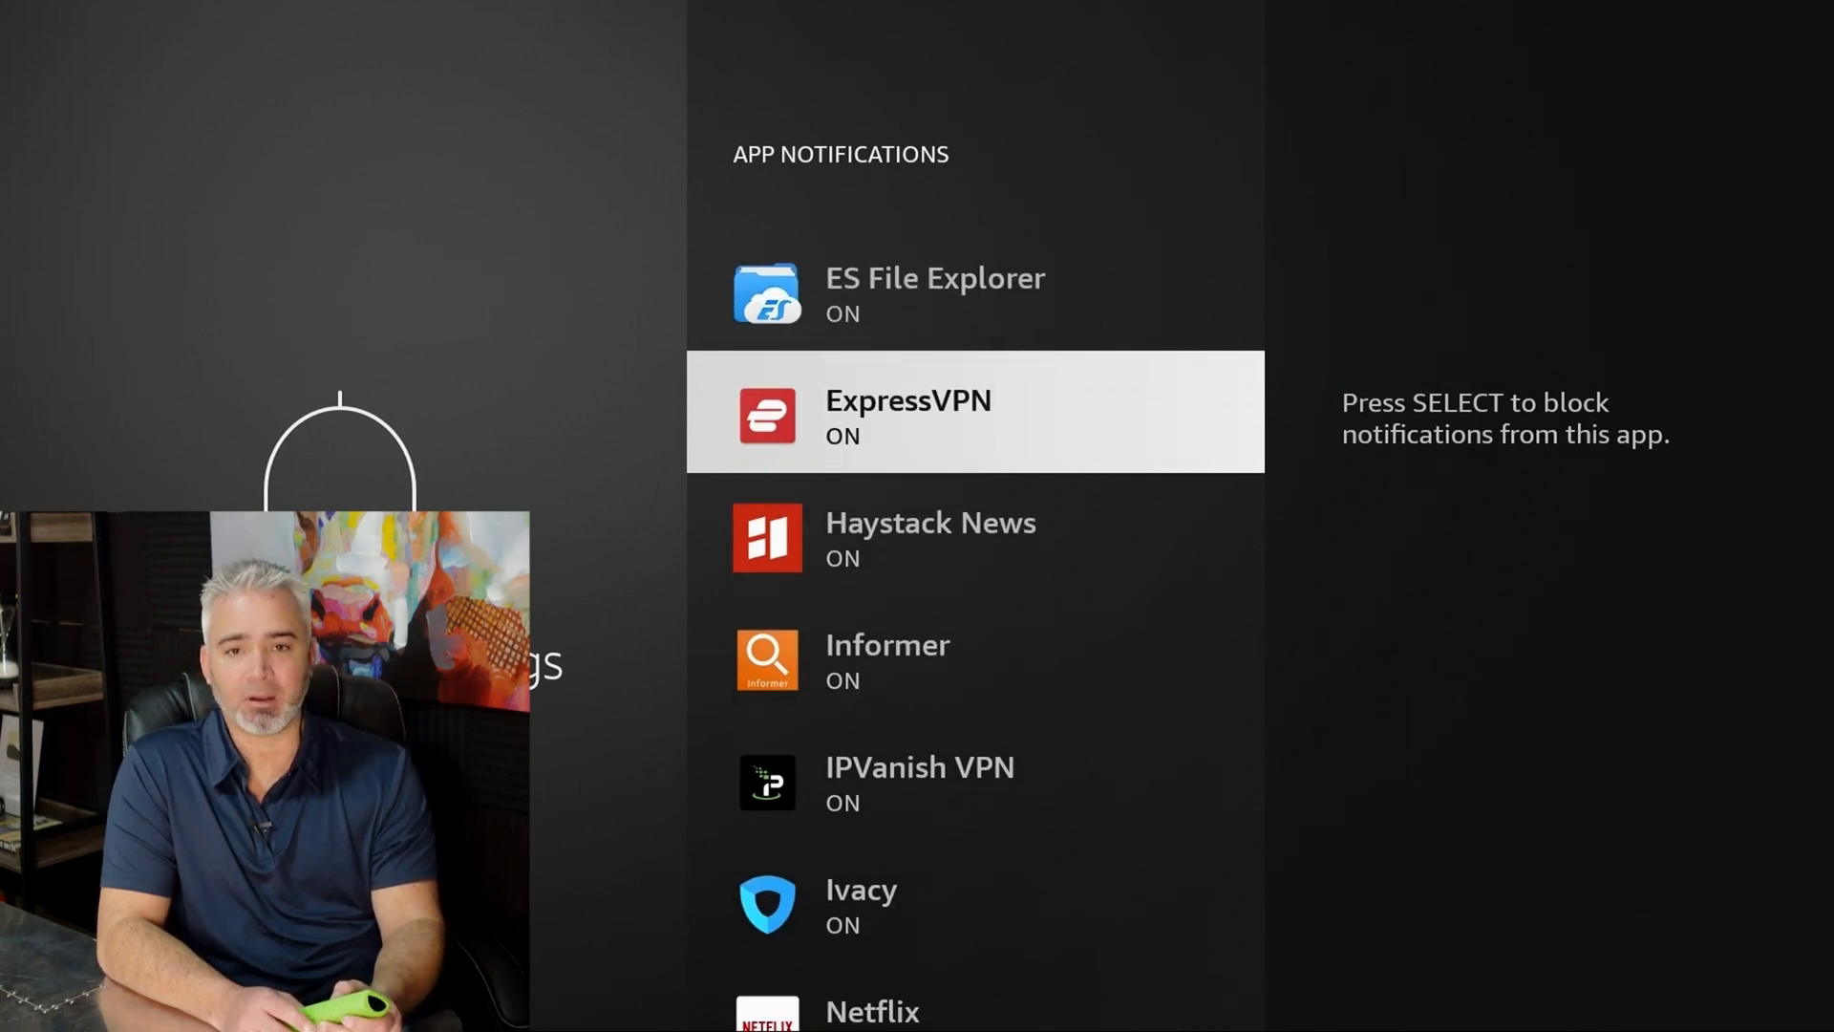
scroll(down, 3)
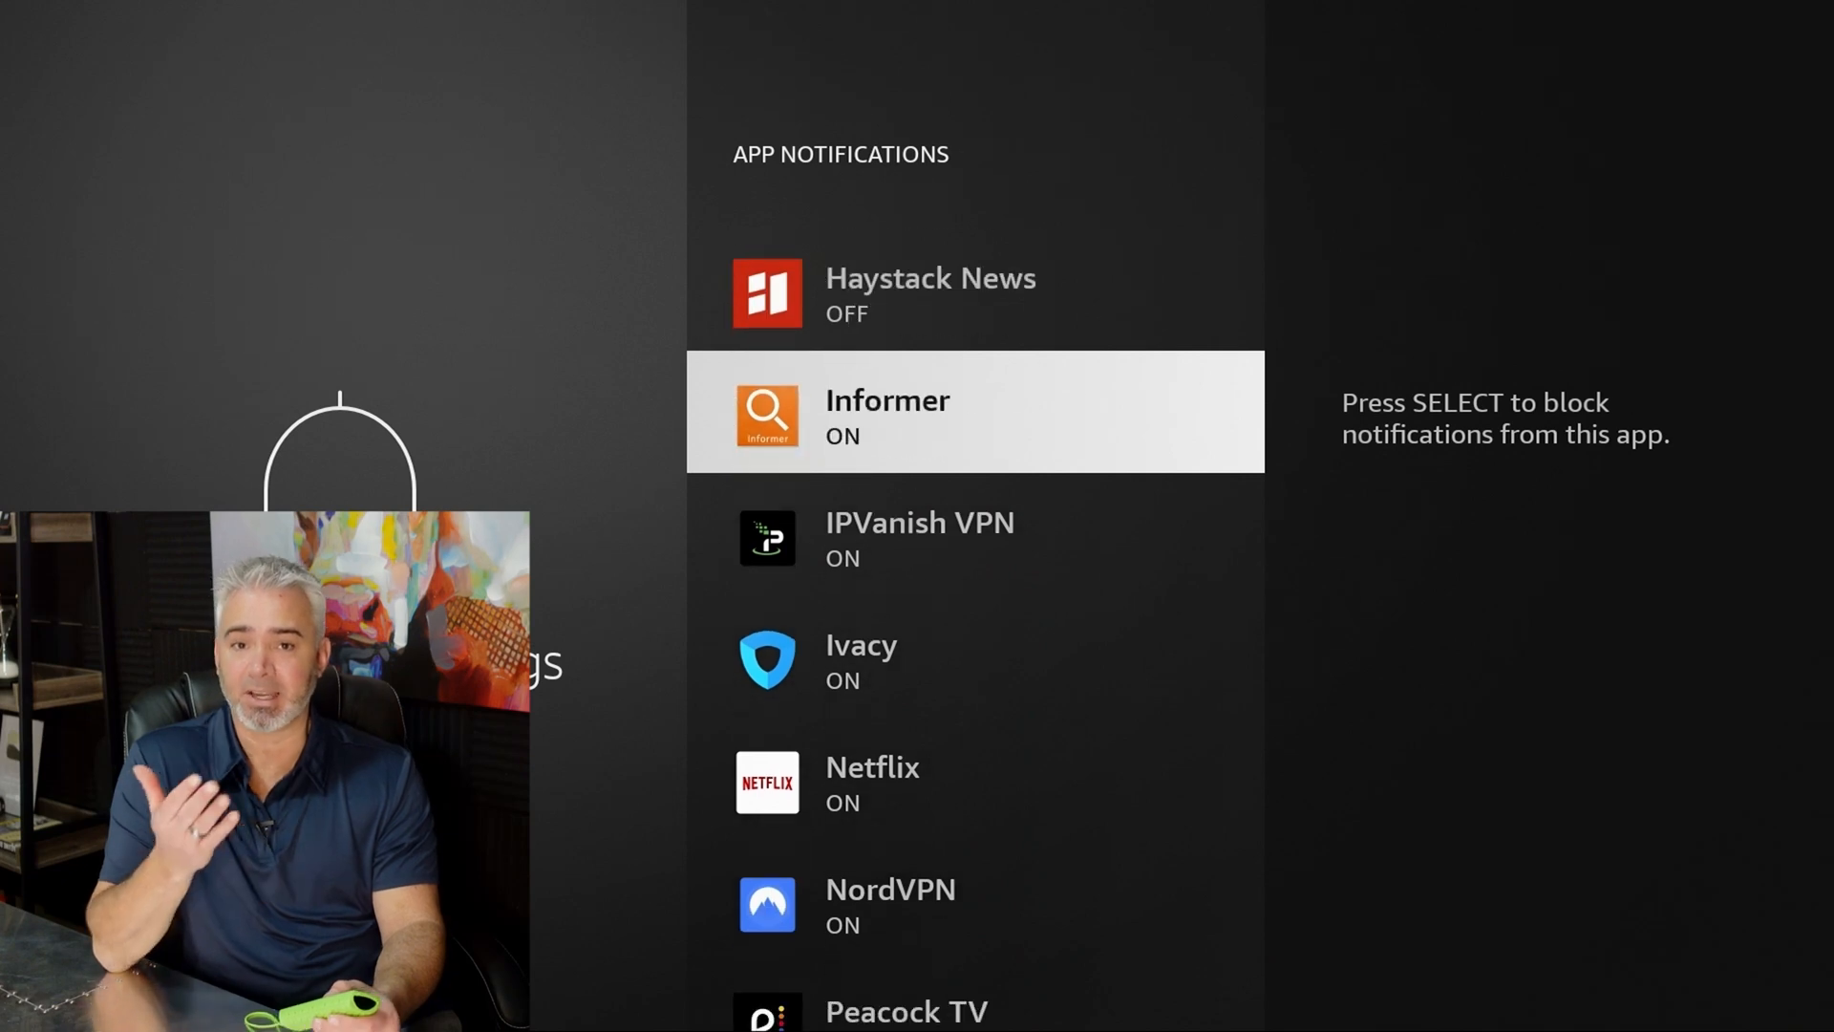
scroll(down, 3)
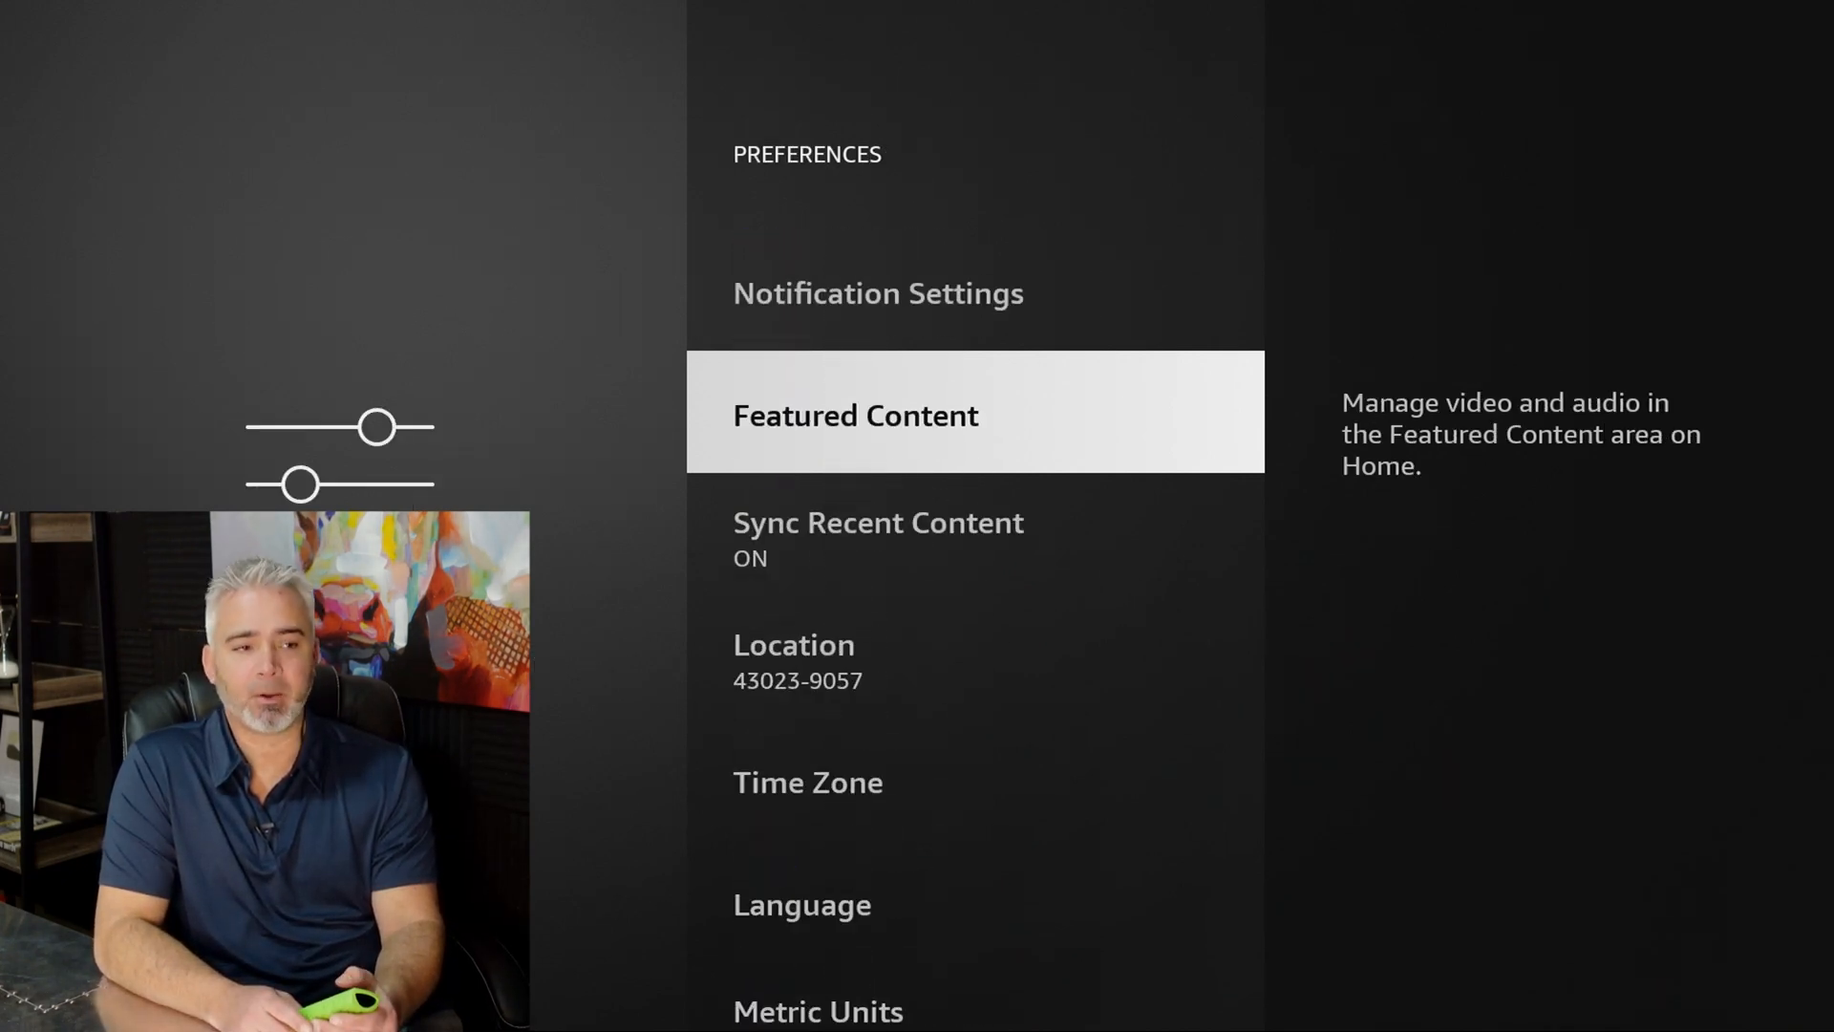
click(855, 414)
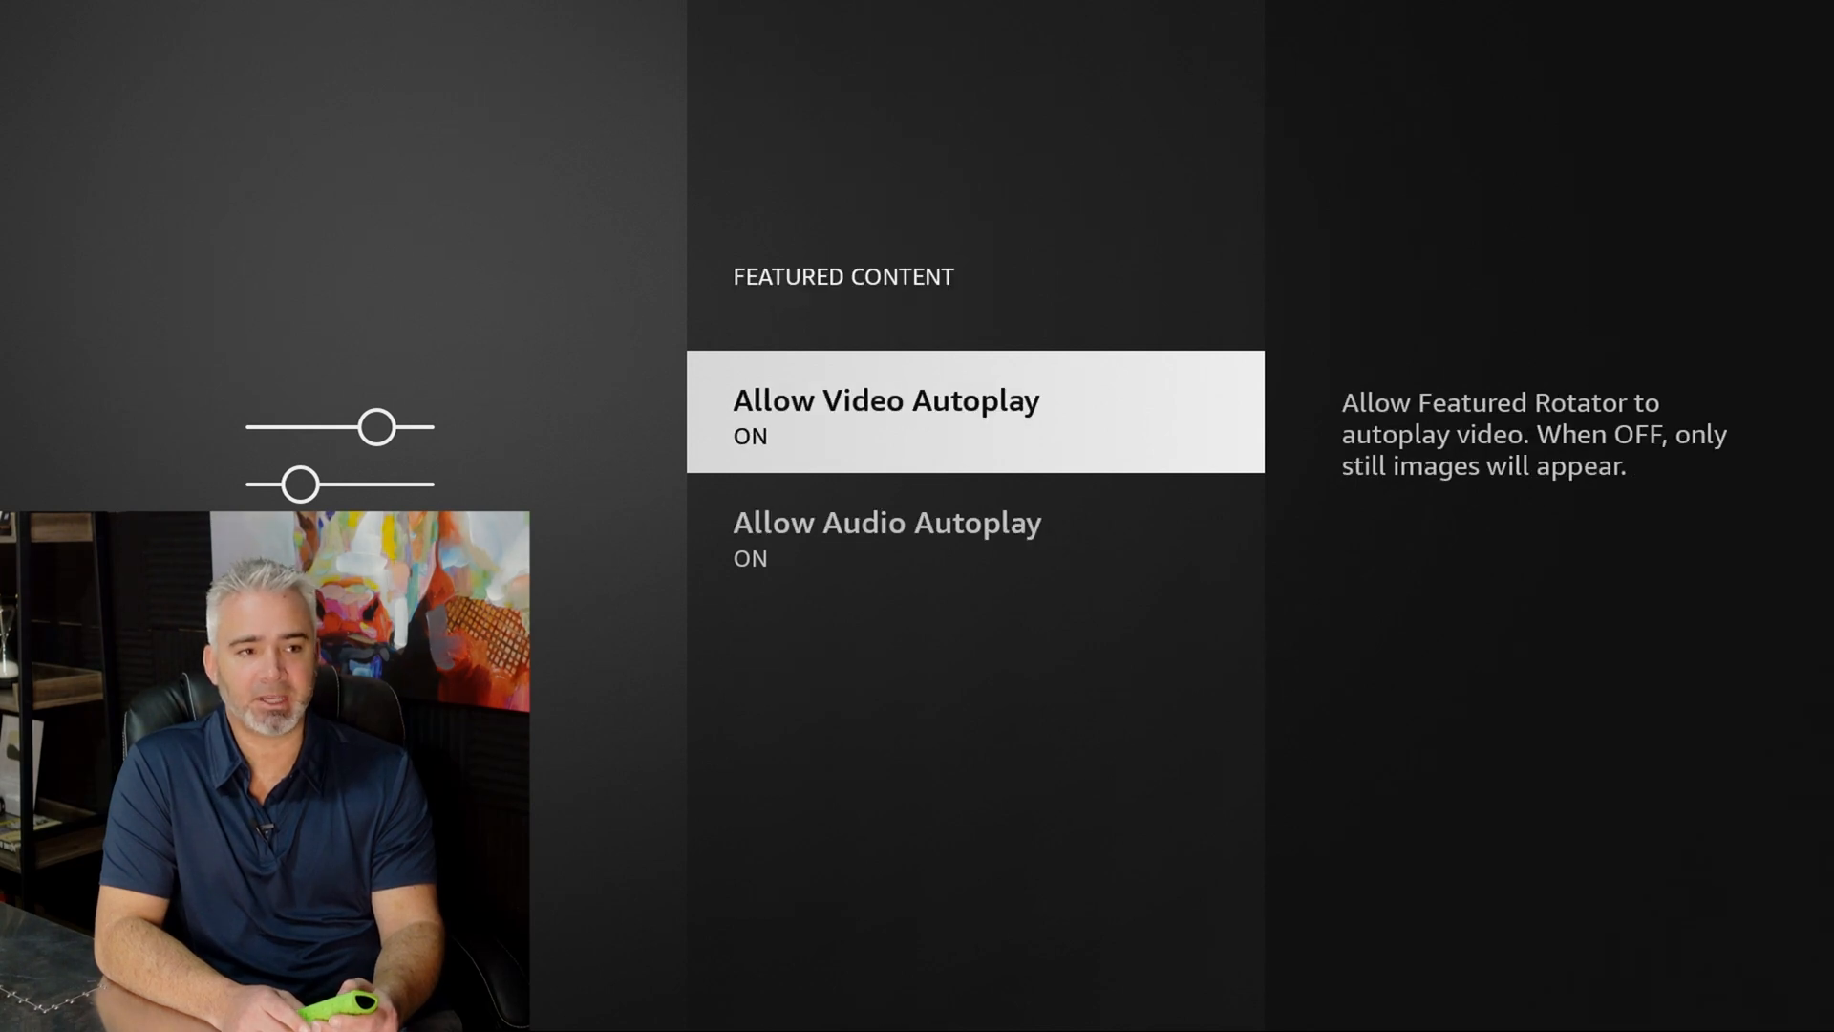